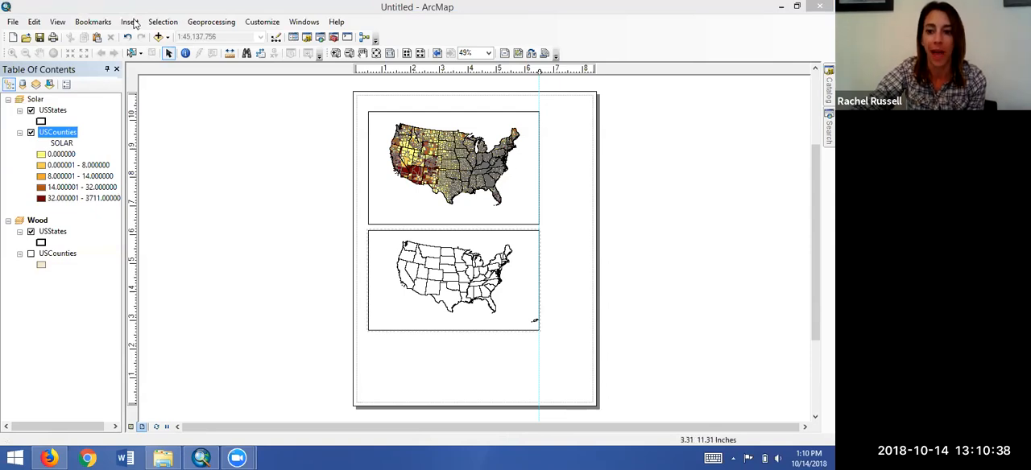
# Activate the Solar data frame from the Table of Contents so it becomes the active map
pyautogui.click(129, 22)
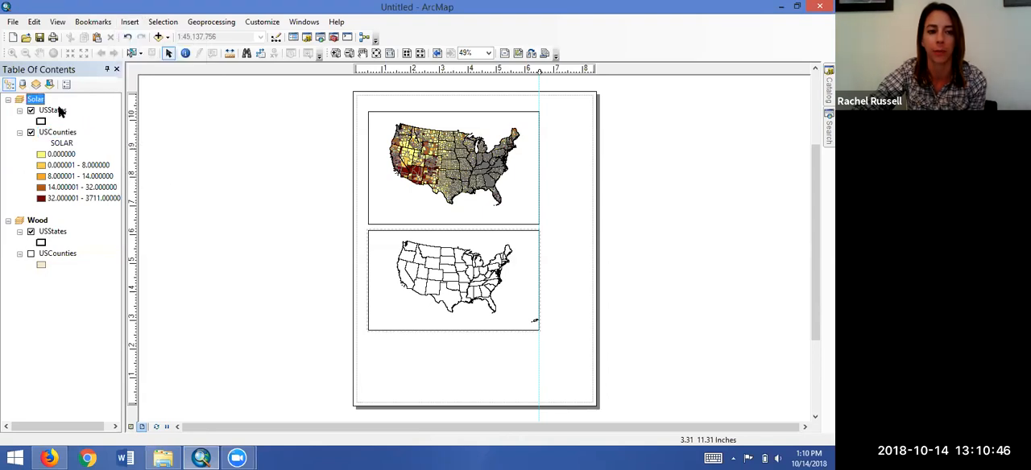
pyautogui.rightClick(35, 98)
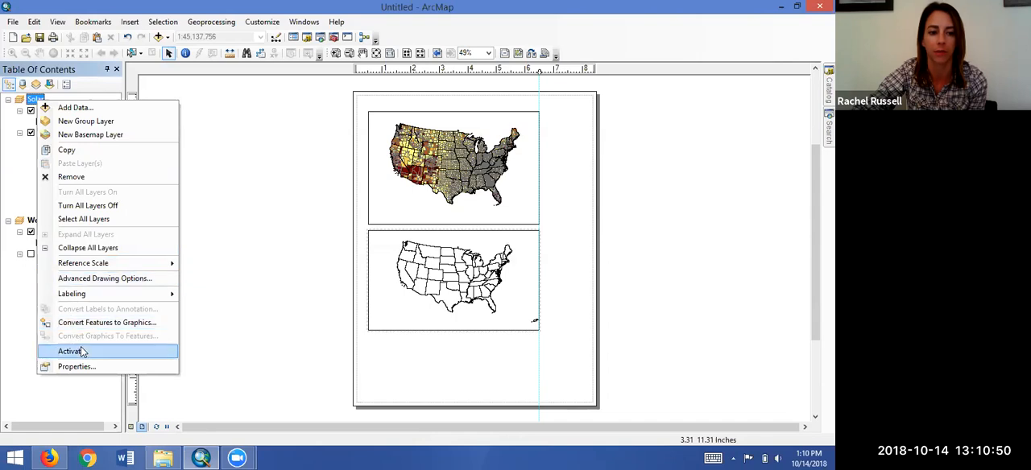
pyautogui.click(69, 351)
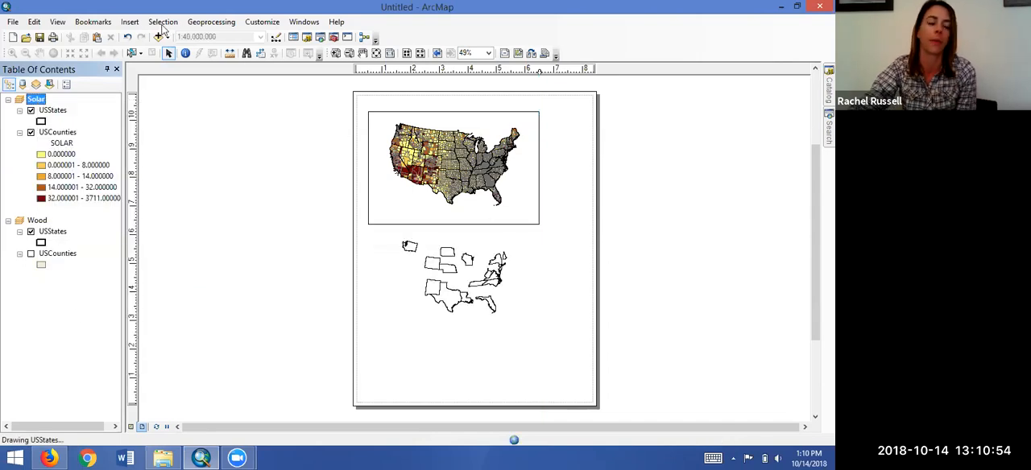
# Insert a legend with USStates and USCounties, accepting the Legend Wizard defaults
pyautogui.click(130, 22)
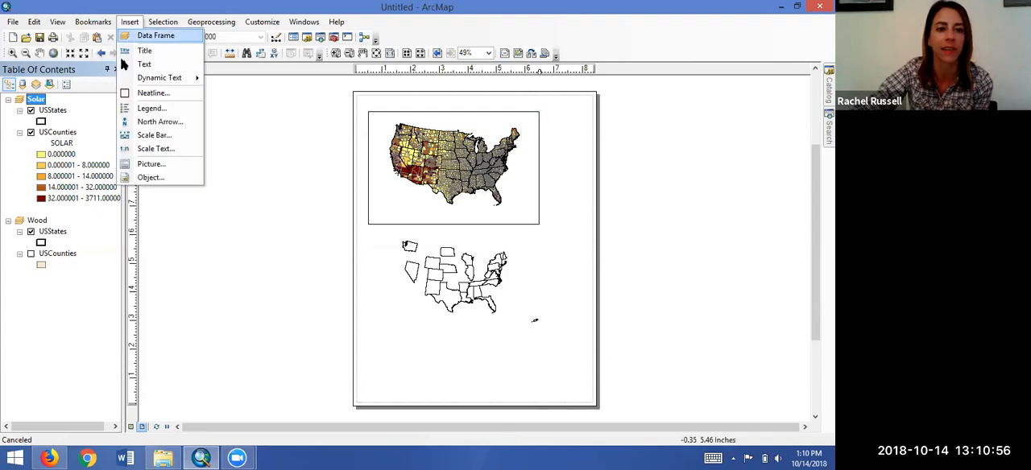
pyautogui.click(151, 108)
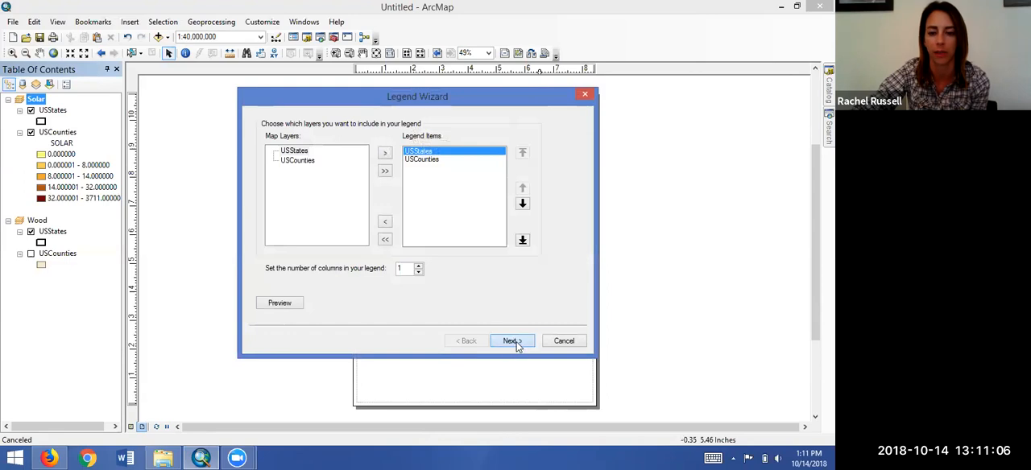
pyautogui.click(512, 340)
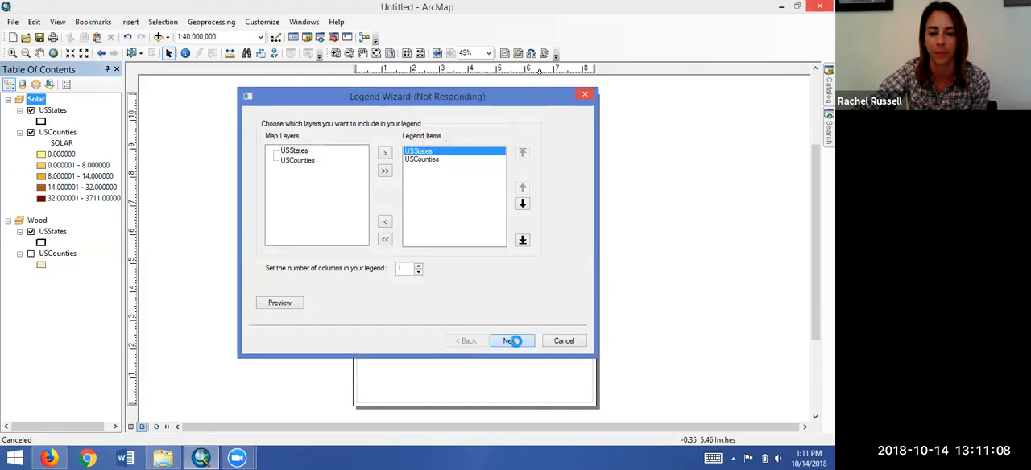
pyautogui.click(512, 341)
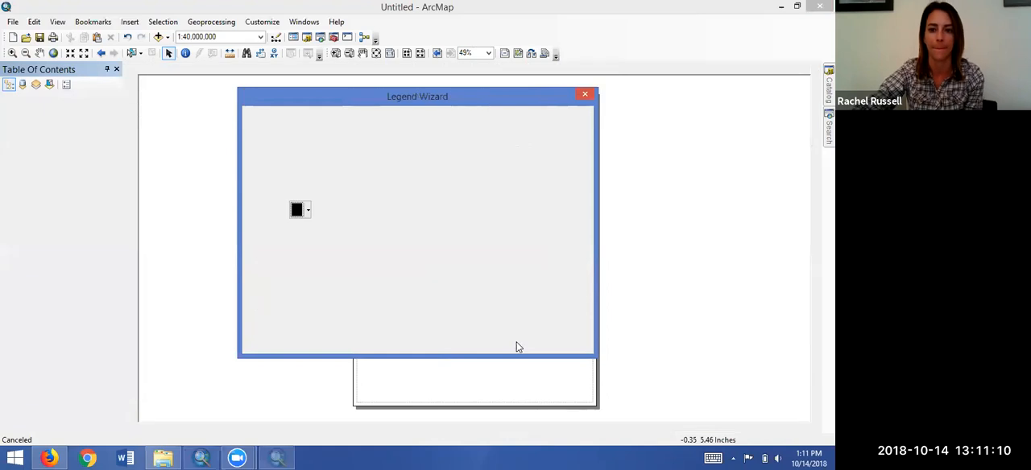
pyautogui.click(510, 340)
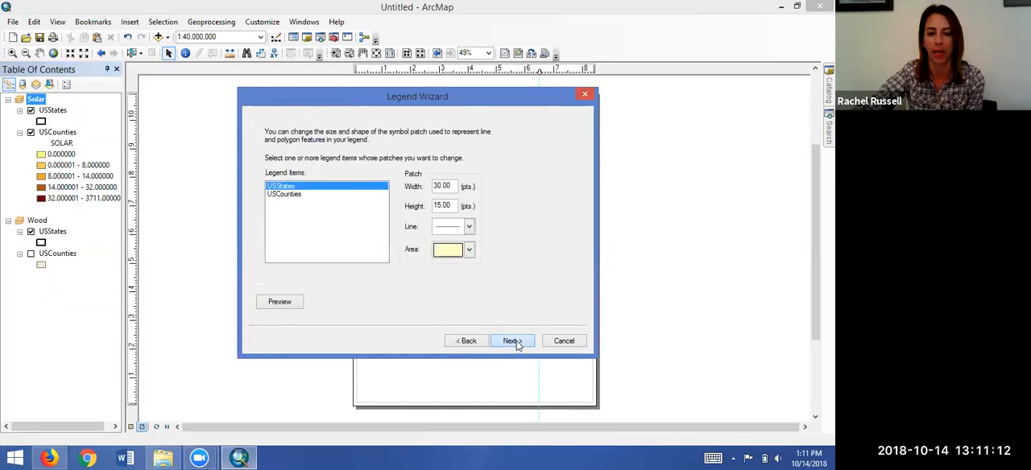
pyautogui.click(511, 340)
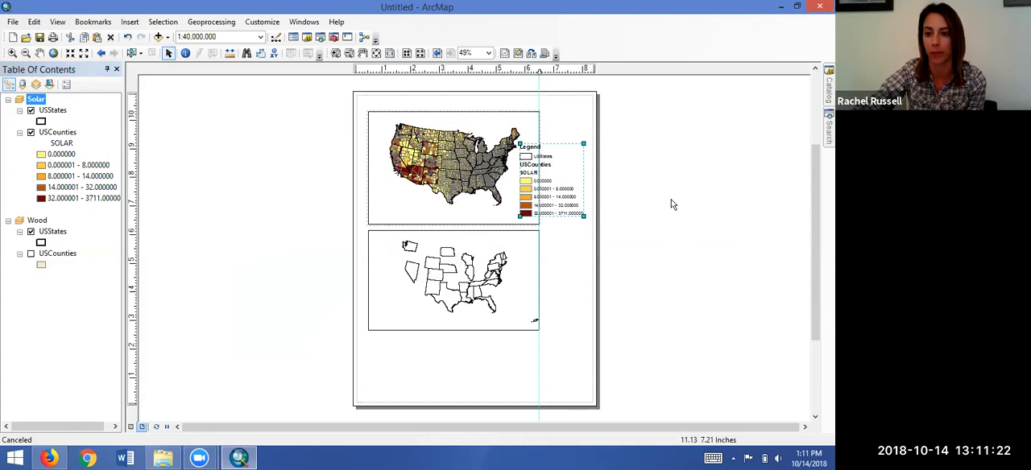
pyautogui.moveTo(547, 199)
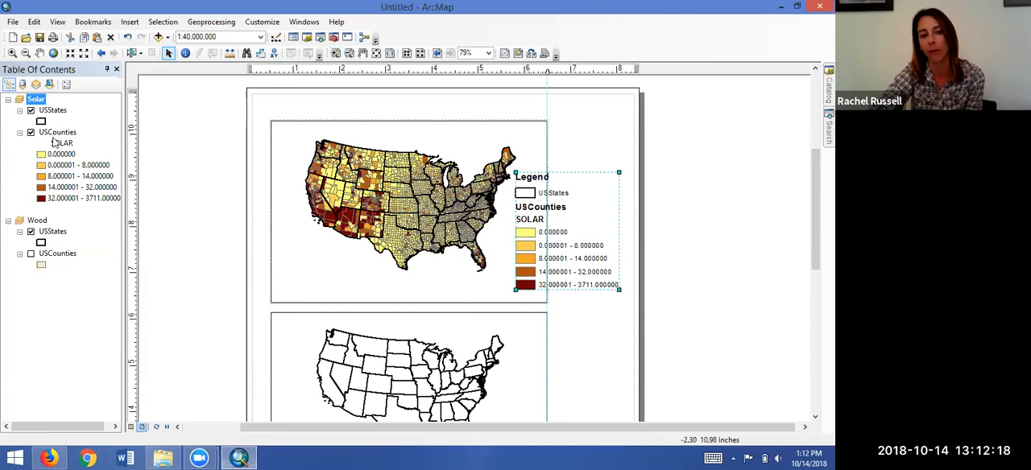
pyautogui.moveTo(54, 115)
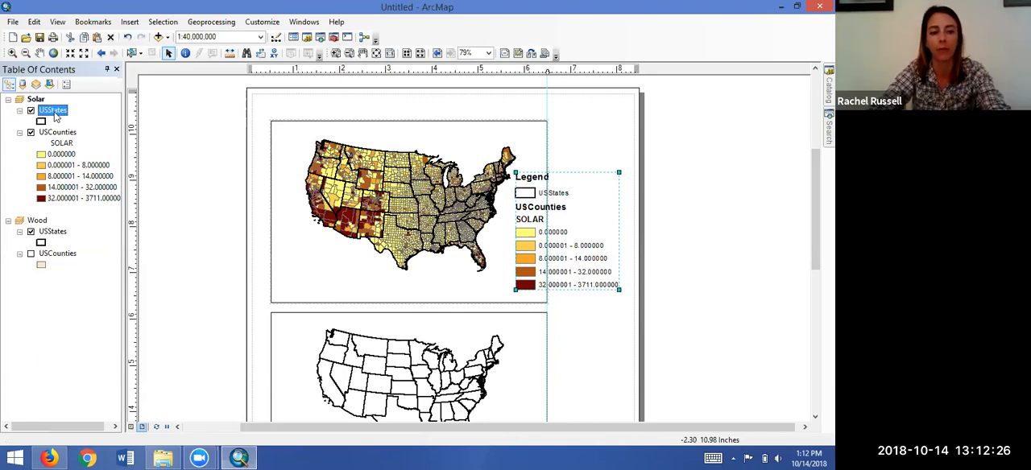
# Rename the USStates layer to 'States' and the USCounties layer to 'Counties'
pyautogui.doubleClick(52, 111)
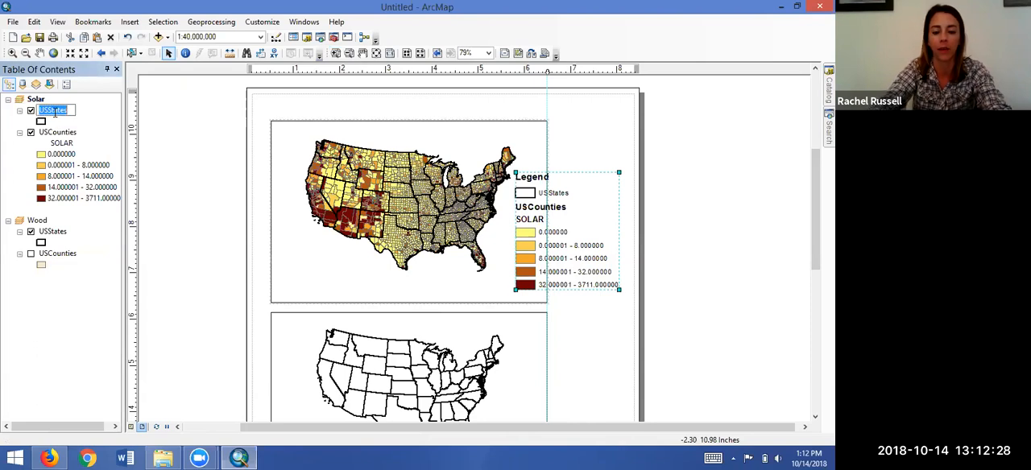
pyautogui.write('States')
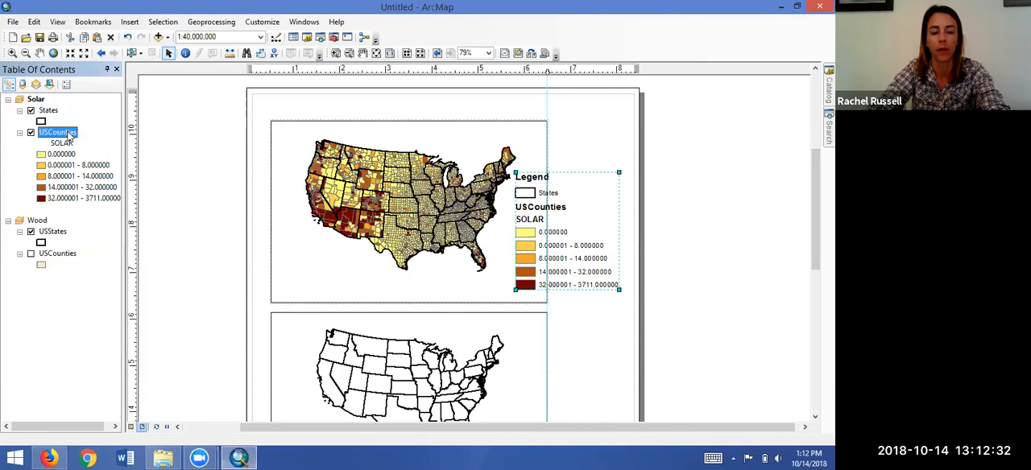
pyautogui.rightClick(57, 132)
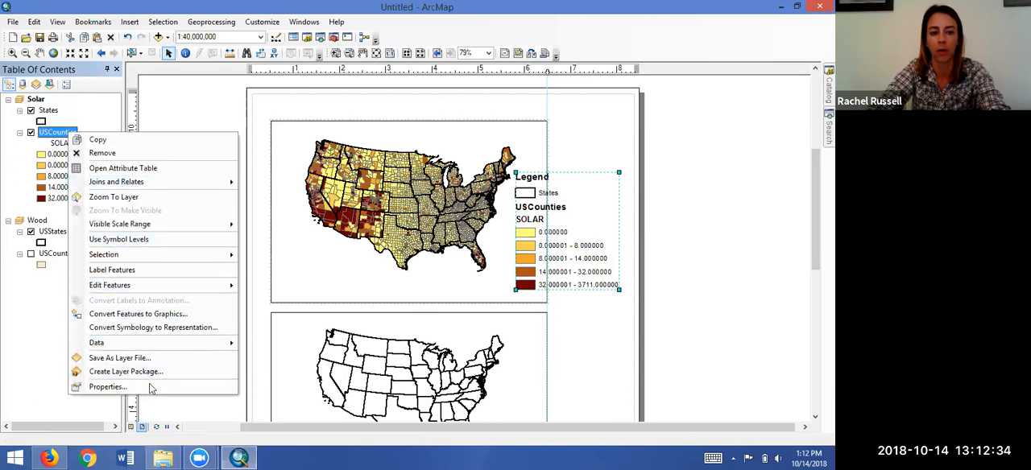
pyautogui.moveTo(107, 387)
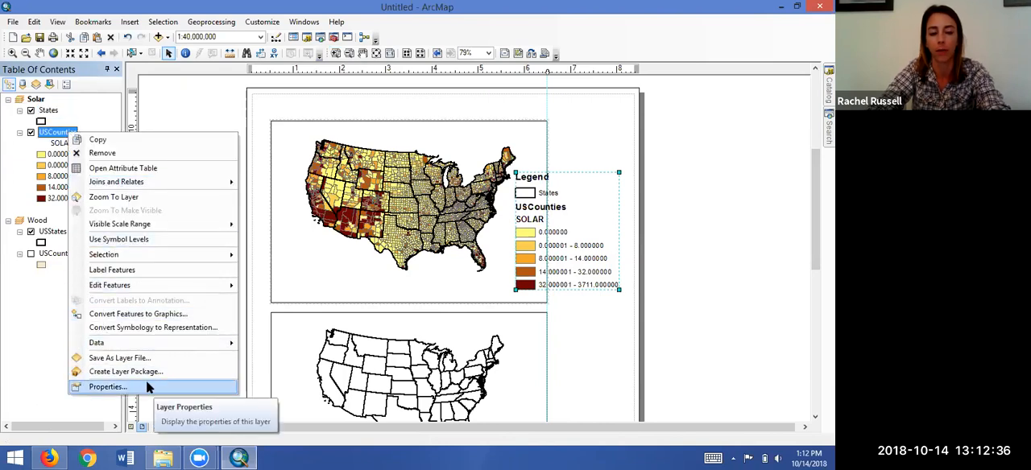
pyautogui.click(108, 388)
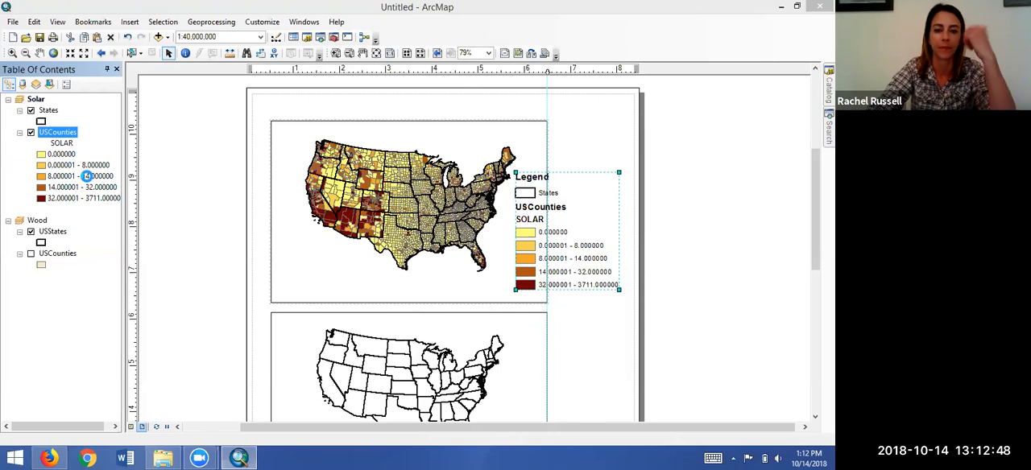
pyautogui.doubleClick(58, 132)
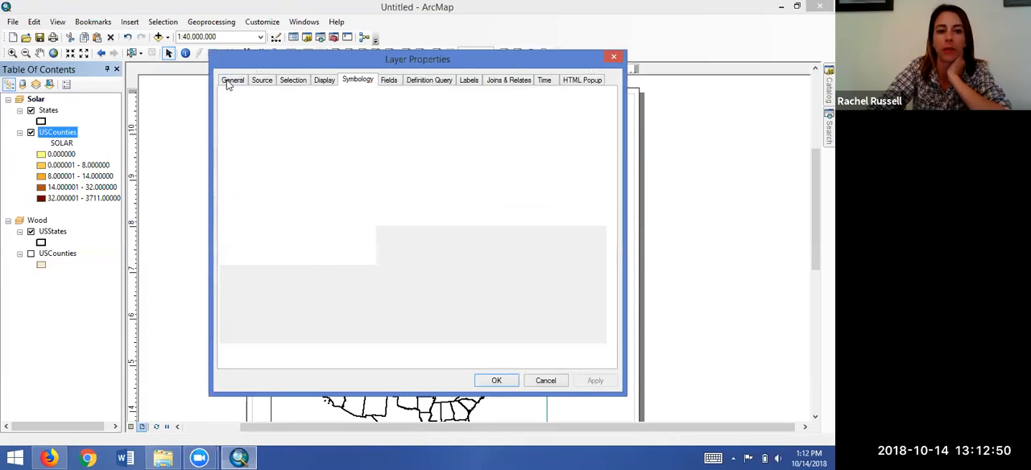
pyautogui.click(232, 80)
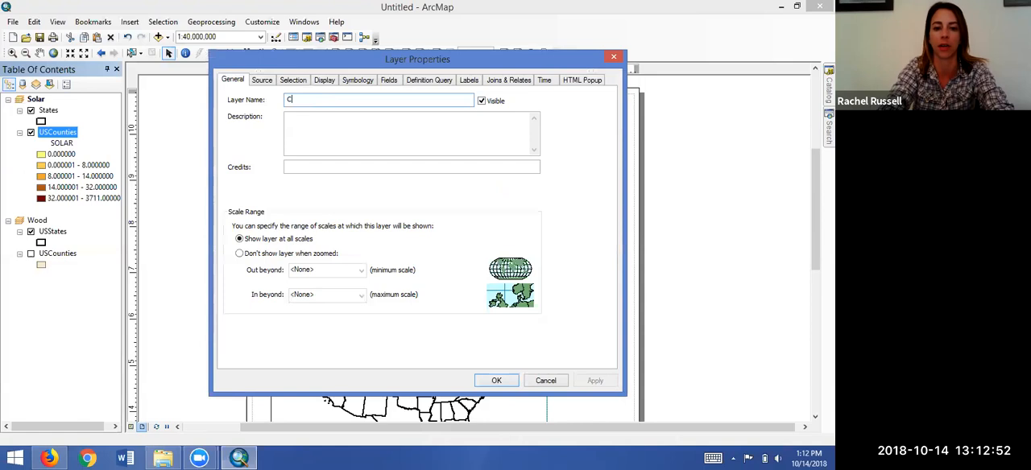
pyautogui.write('ounties')
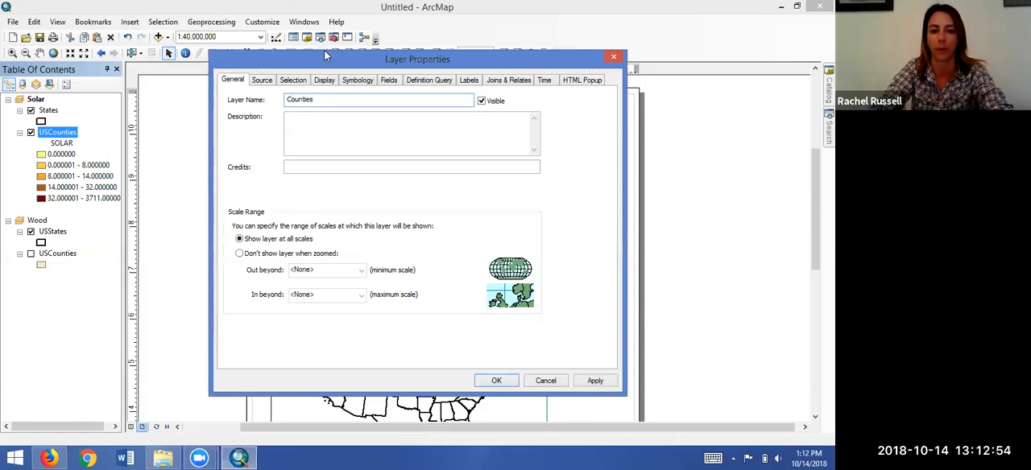
pyautogui.moveTo(520, 363)
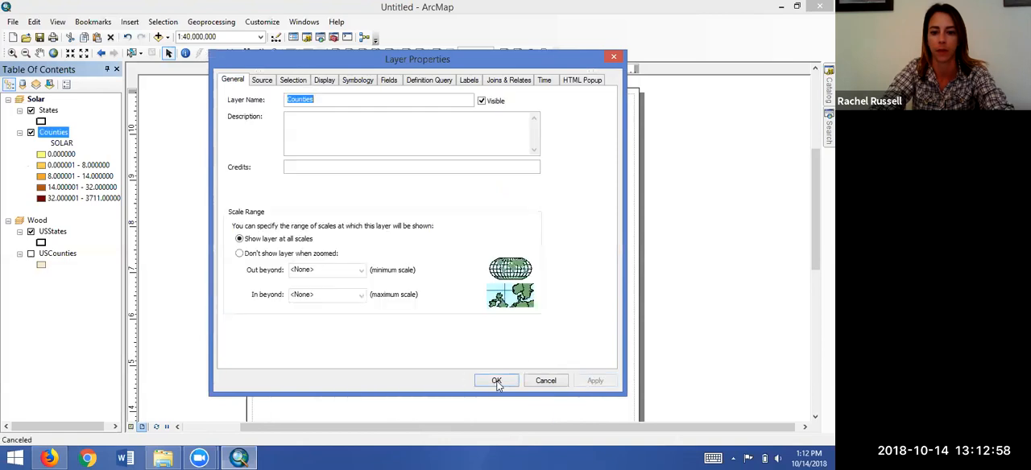
pyautogui.click(496, 380)
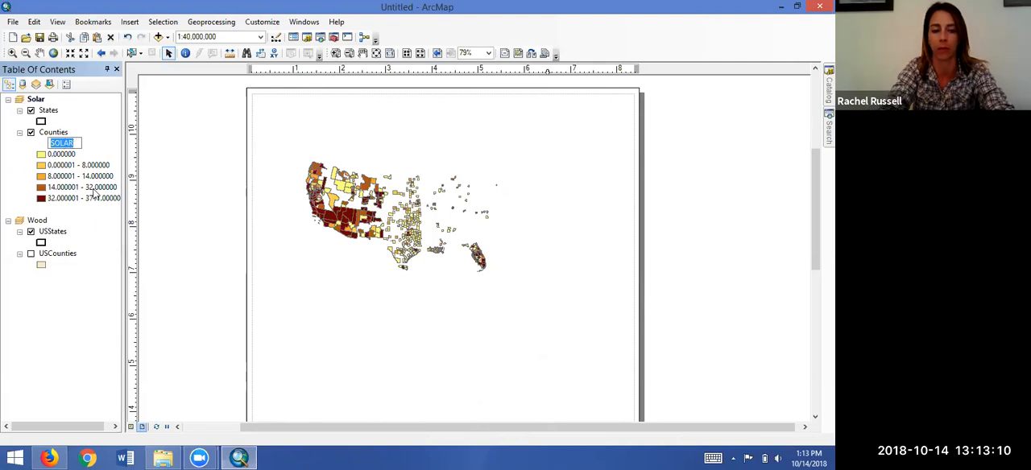
# Rename the Counties field heading to 'Homes powered by Solar'
pyautogui.write('Homes powered by S')
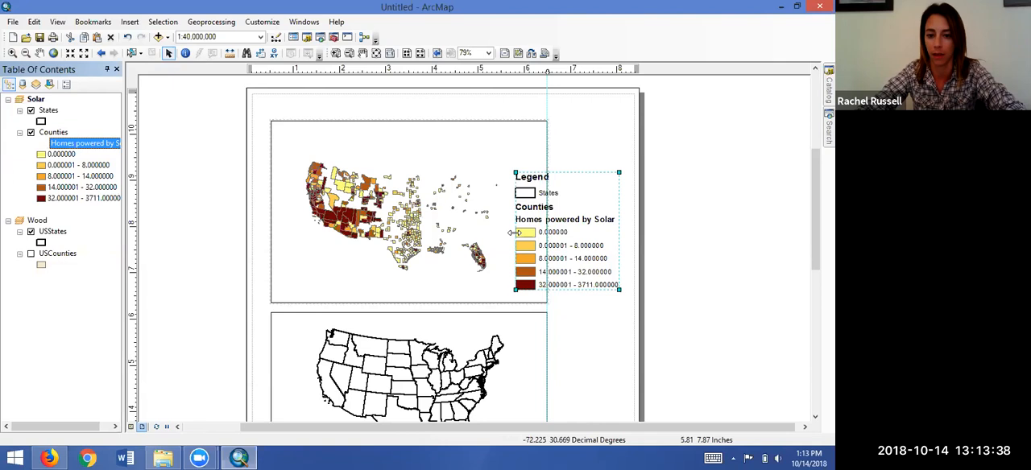
pyautogui.moveTo(541, 224)
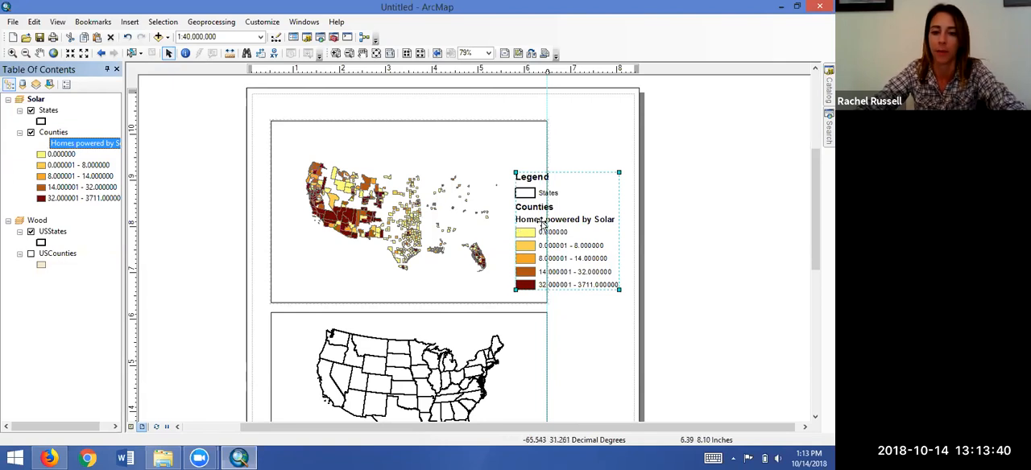
pyautogui.moveTo(606, 326)
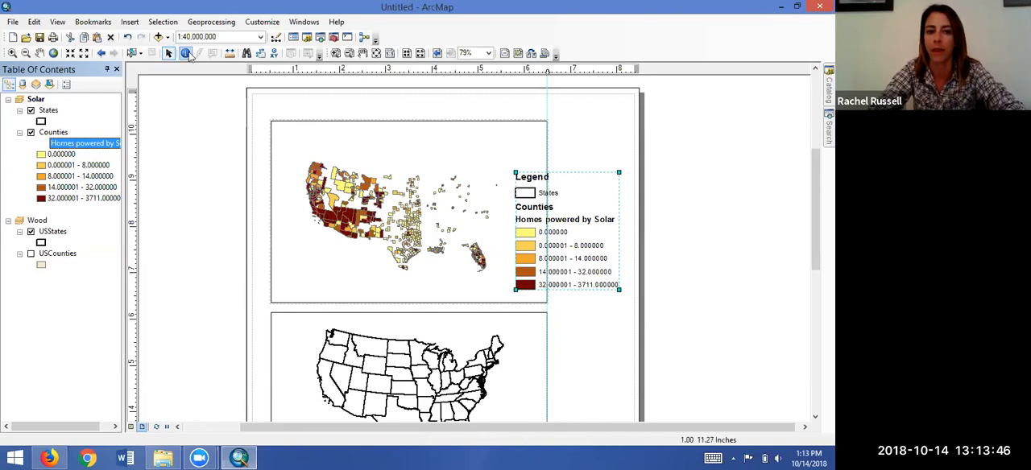
pyautogui.moveTo(336, 53)
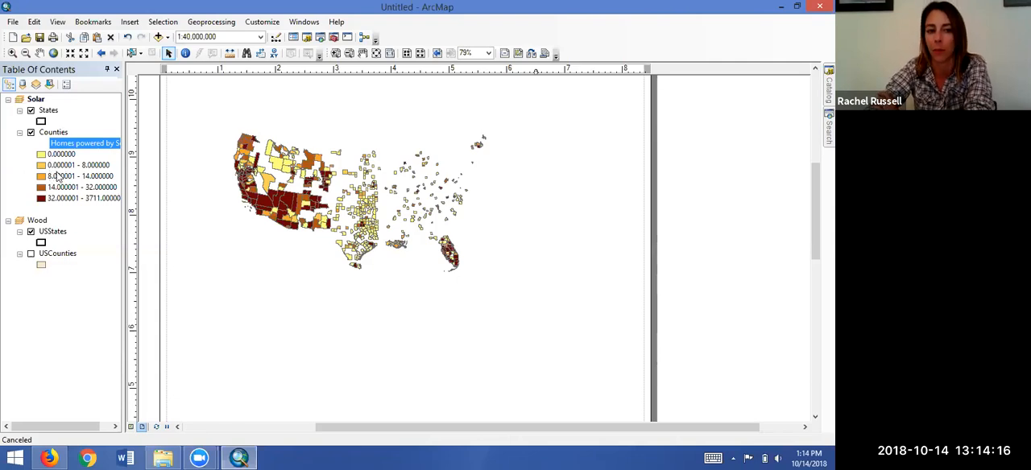
pyautogui.moveTo(72, 214)
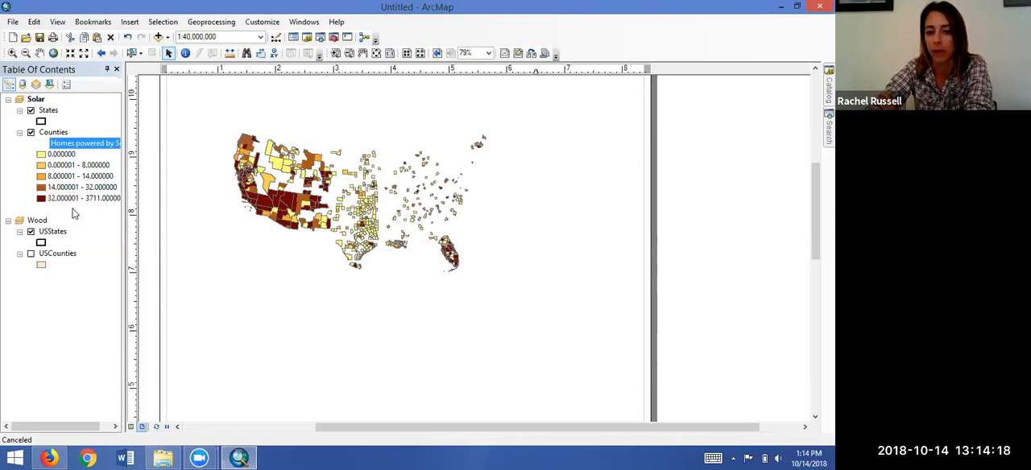
# Show the Counties graduated-color symbology with its class label formatting options
pyautogui.click(53, 132)
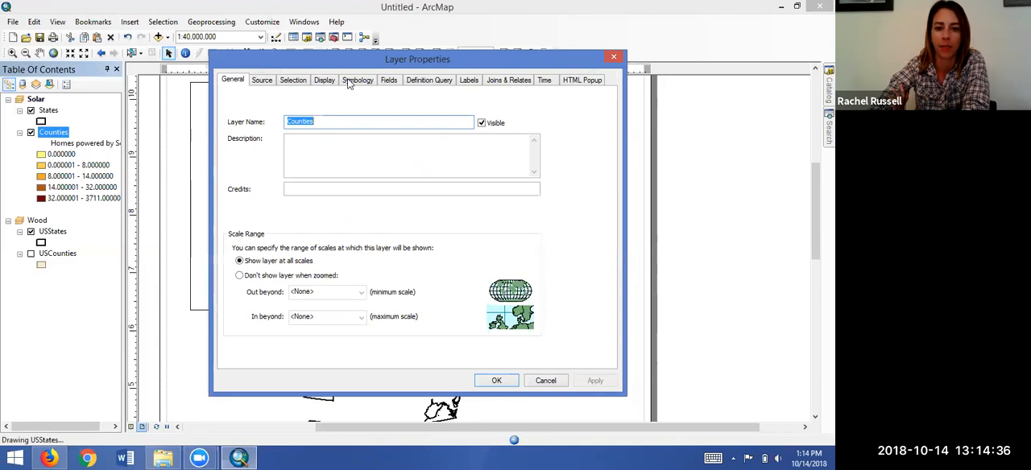
pyautogui.click(358, 80)
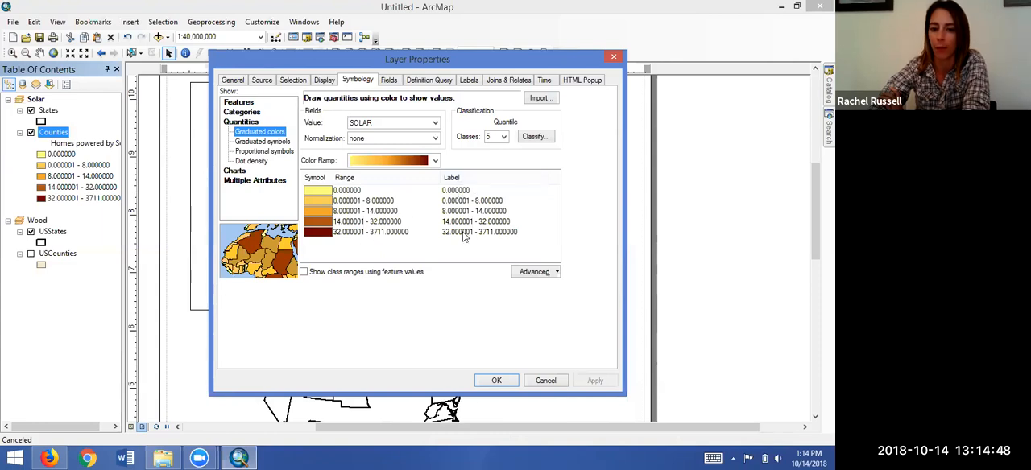
pyautogui.moveTo(466, 193)
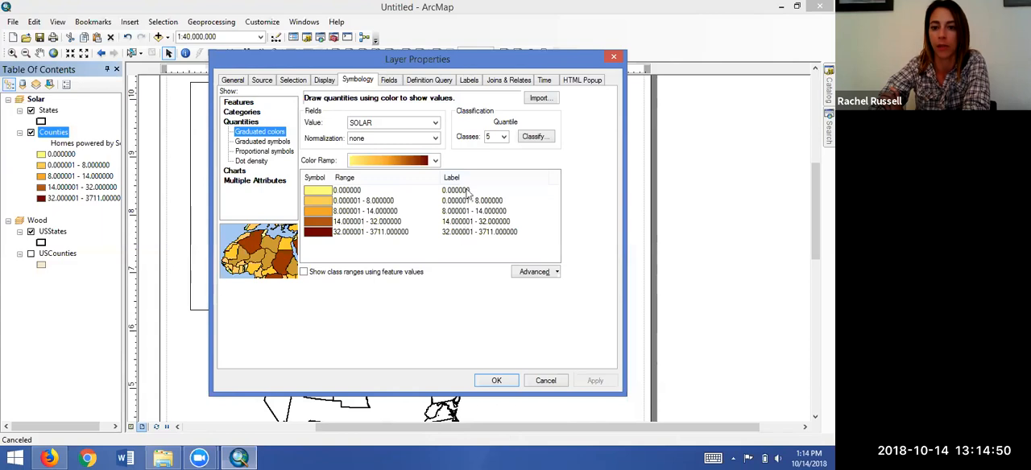
pyautogui.rightClick(452, 189)
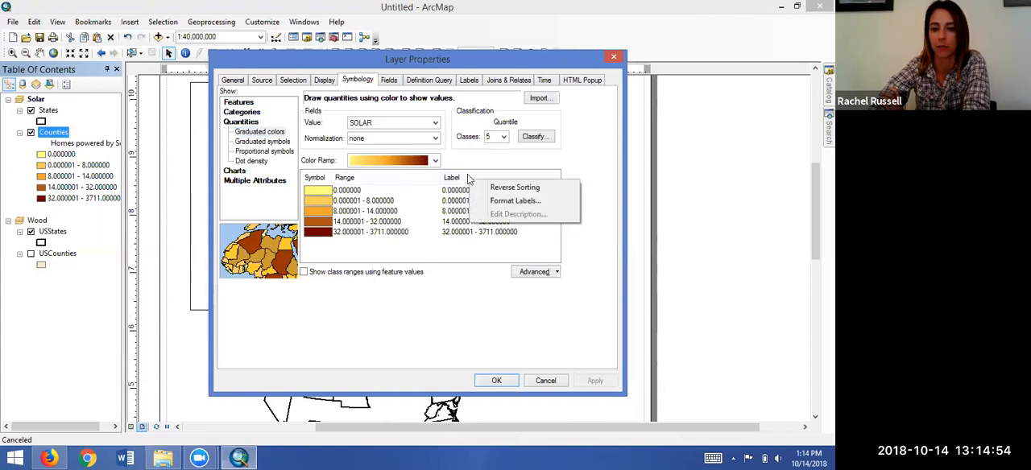
pyautogui.moveTo(515, 200)
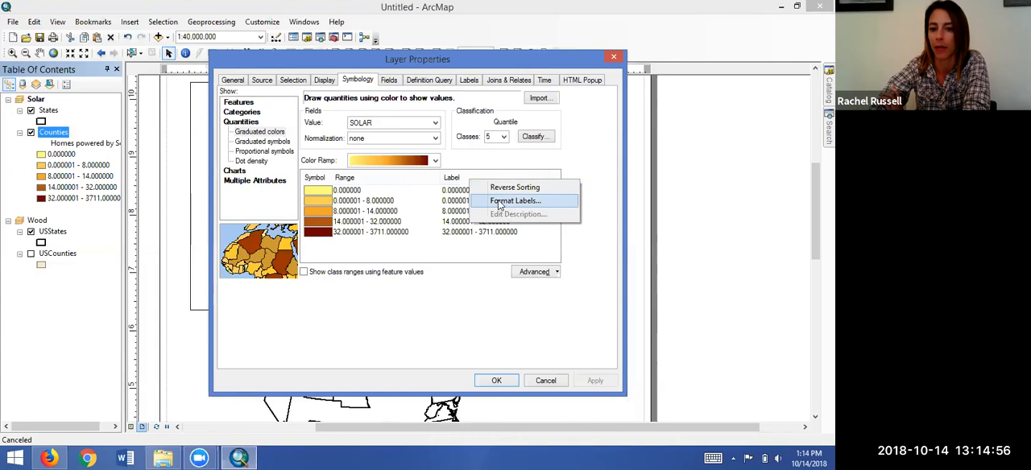
# Format the Counties class labels with 0 decimal places and apply the change
pyautogui.click(514, 200)
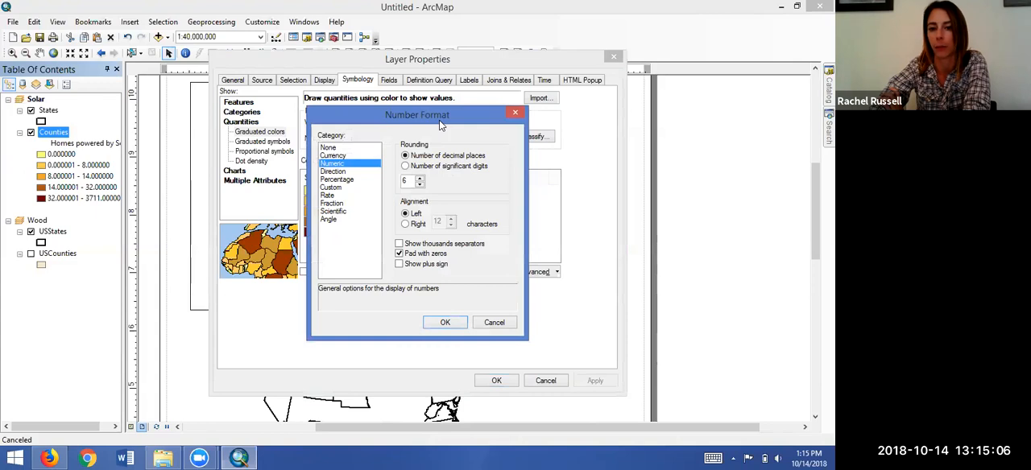
pyautogui.moveTo(417, 114); pyautogui.dragTo(448, 80)
pyautogui.write('0')
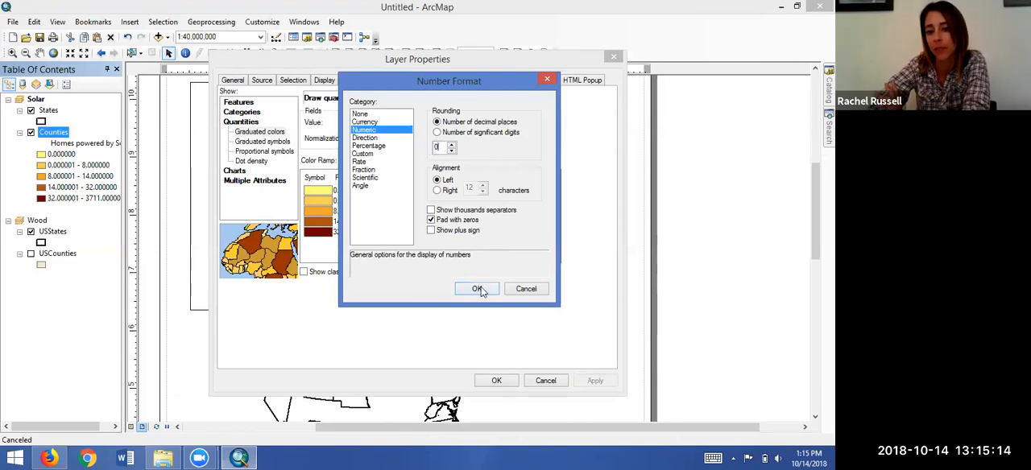
pyautogui.click(477, 288)
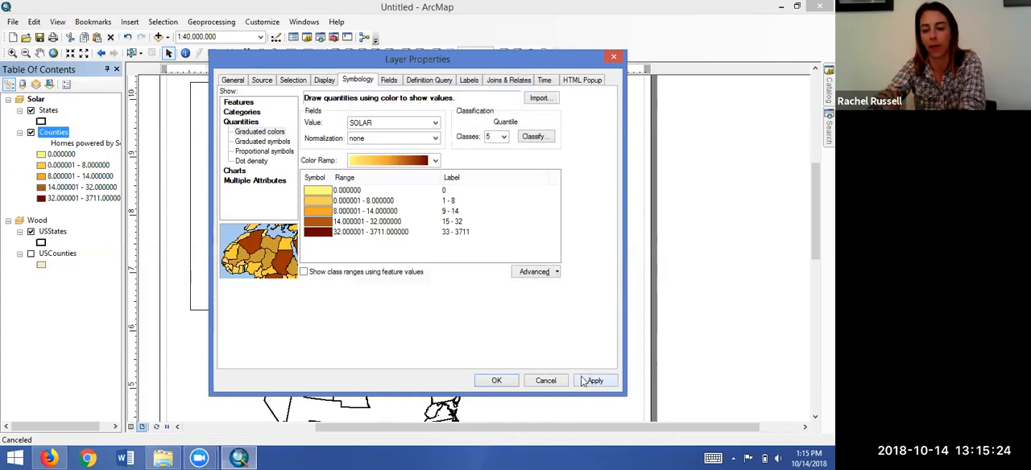
pyautogui.click(594, 380)
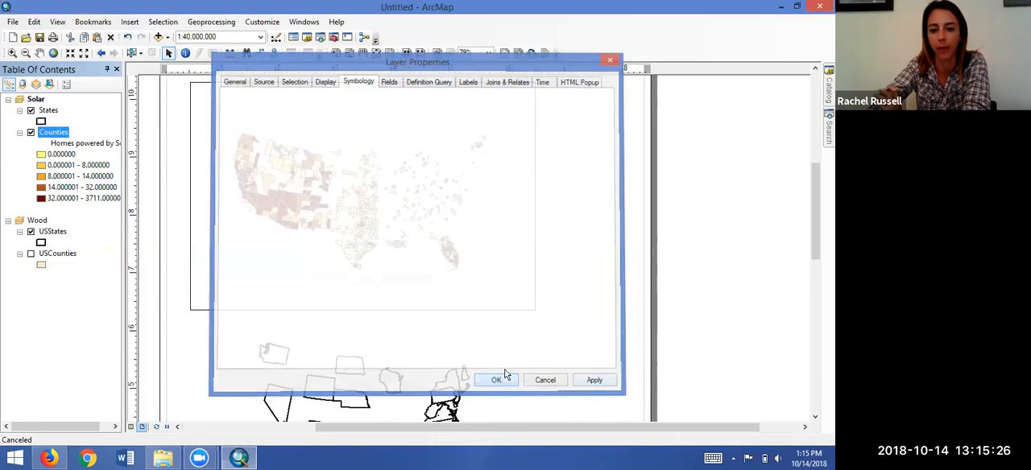
# Close Counties Layer Properties so the legend shows whole-number classes, 0 through 33 - 3711
pyautogui.click(496, 380)
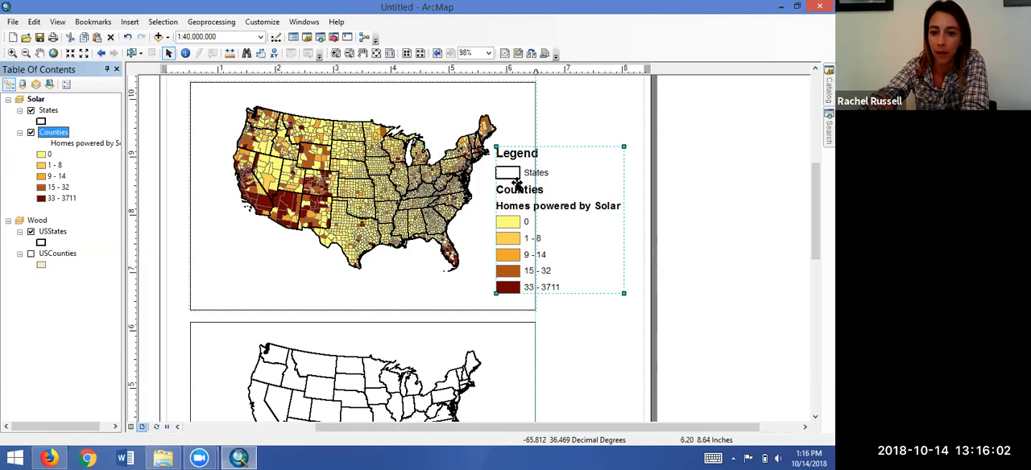
pyautogui.moveTo(568, 189)
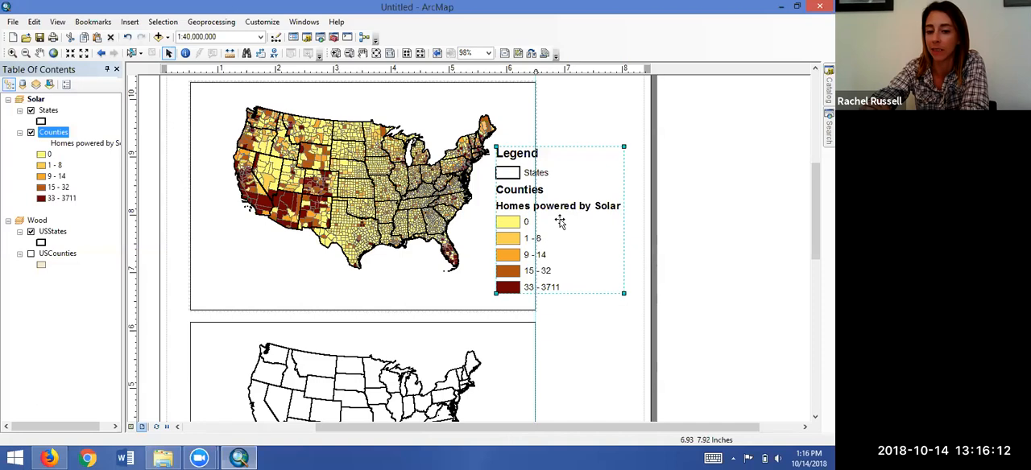
# Open the legend's properties and clear the 'Legend' title text
pyautogui.rightClick(559, 222)
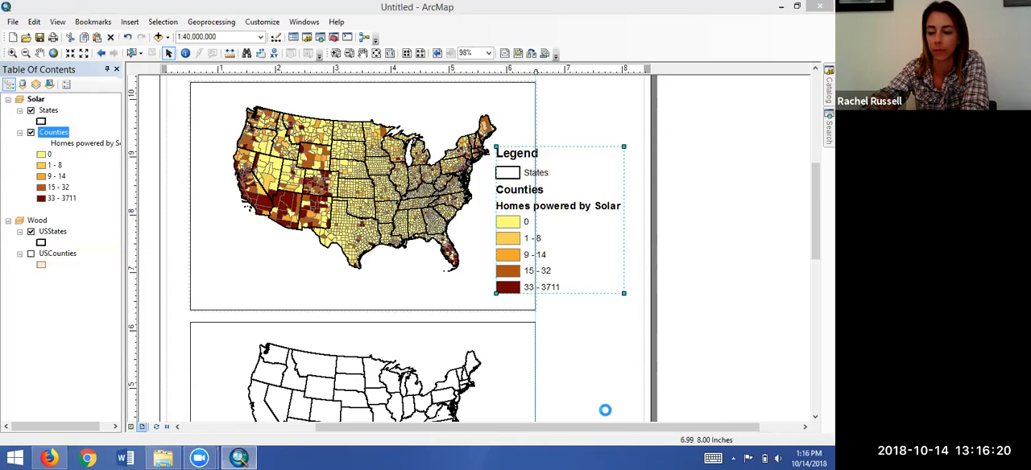
pyautogui.moveTo(600, 406)
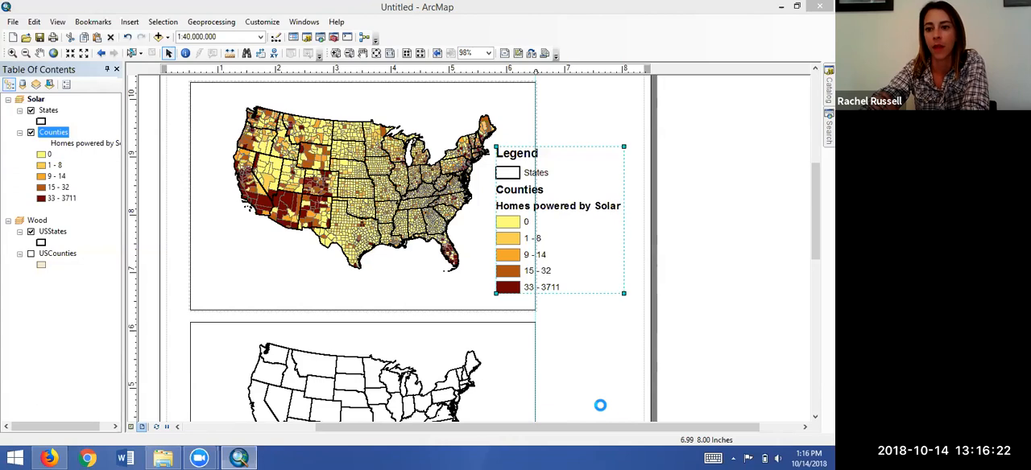
pyautogui.moveTo(602, 409)
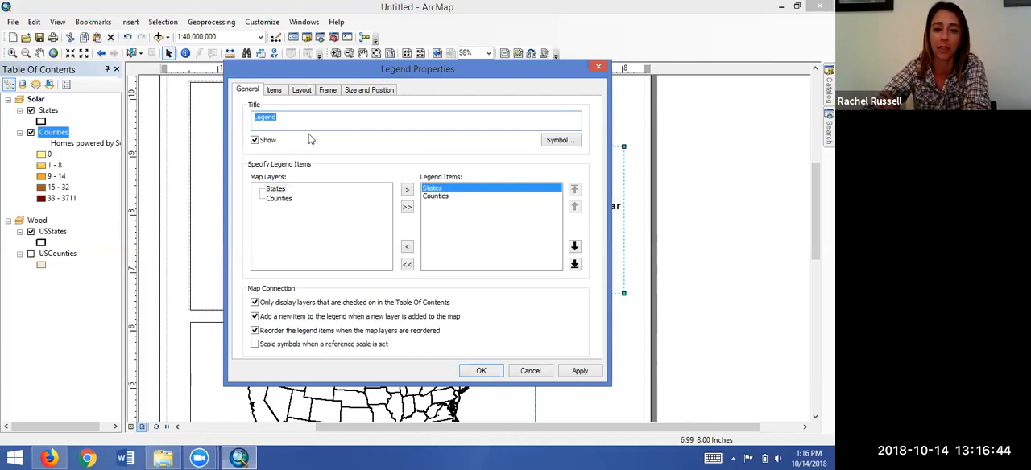
pyautogui.moveTo(458, 166)
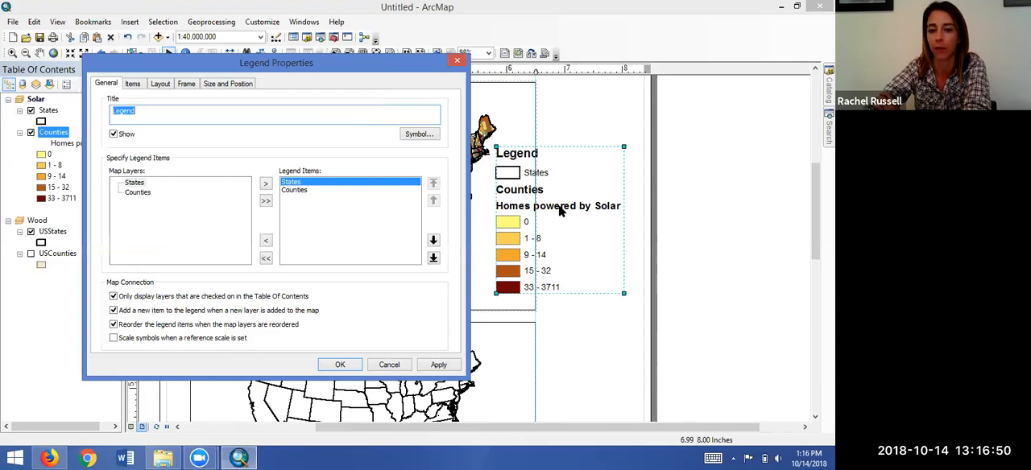
pyautogui.moveTo(589, 282)
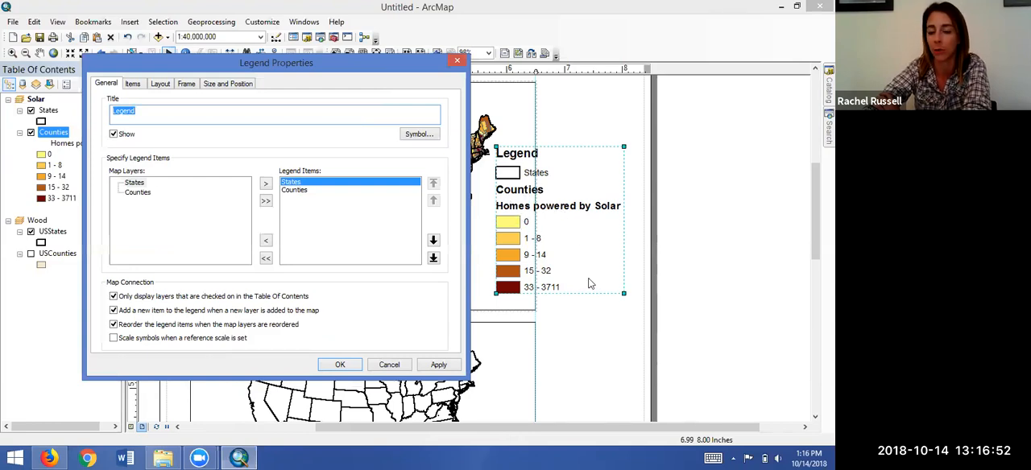
pyautogui.moveTo(419, 201)
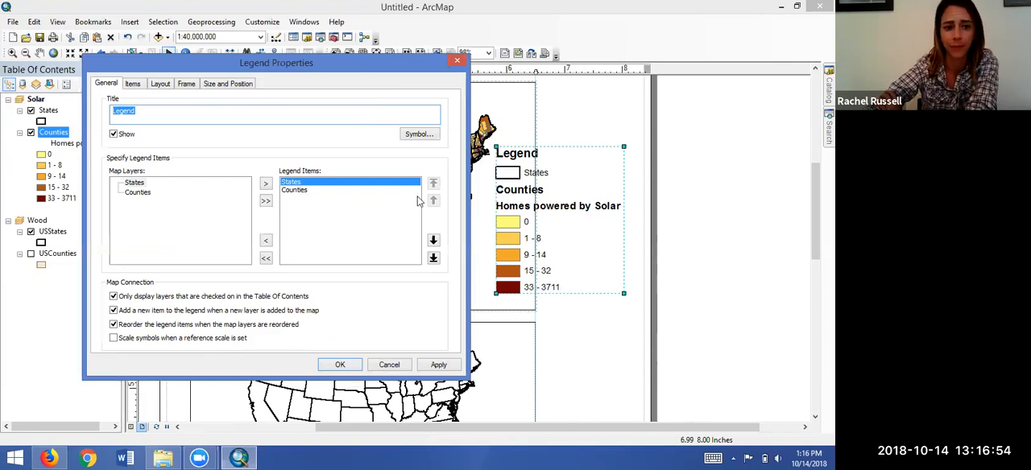
pyautogui.click(161, 116)
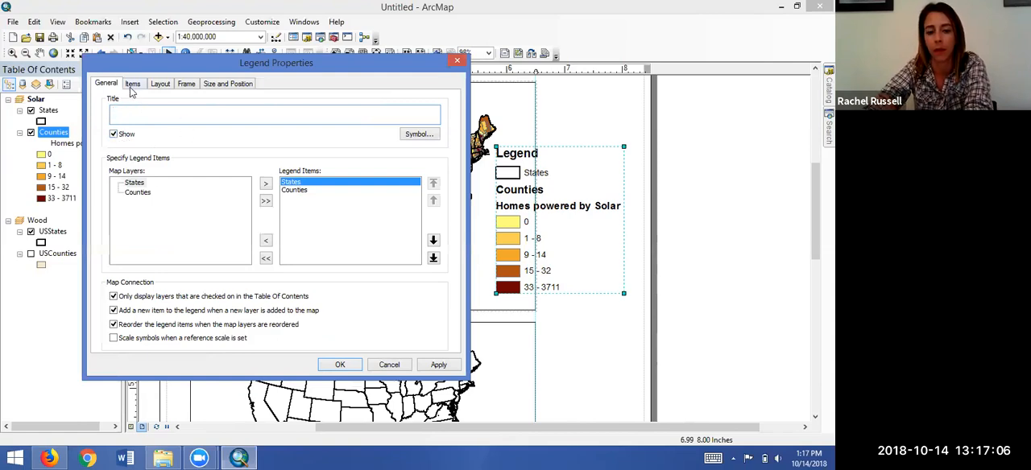
# Select the Counties entry in the legend's item settings
pyautogui.click(132, 83)
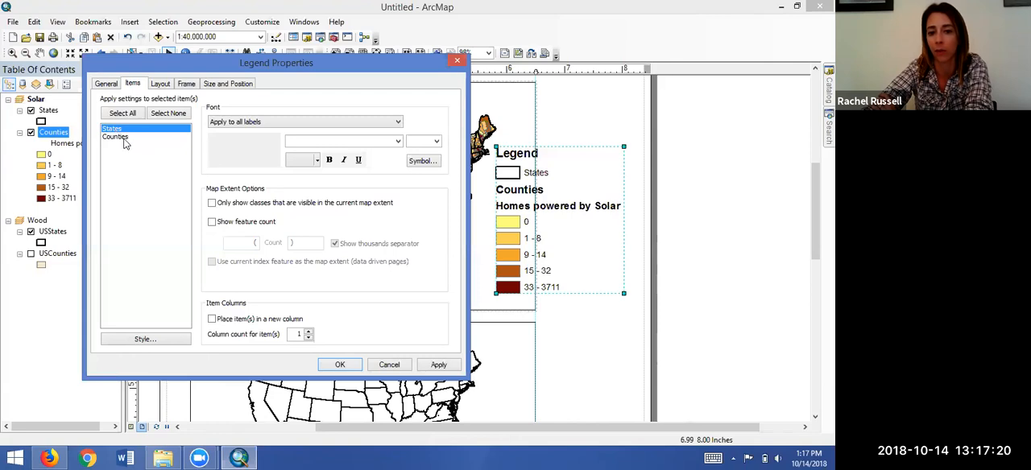
pyautogui.click(116, 136)
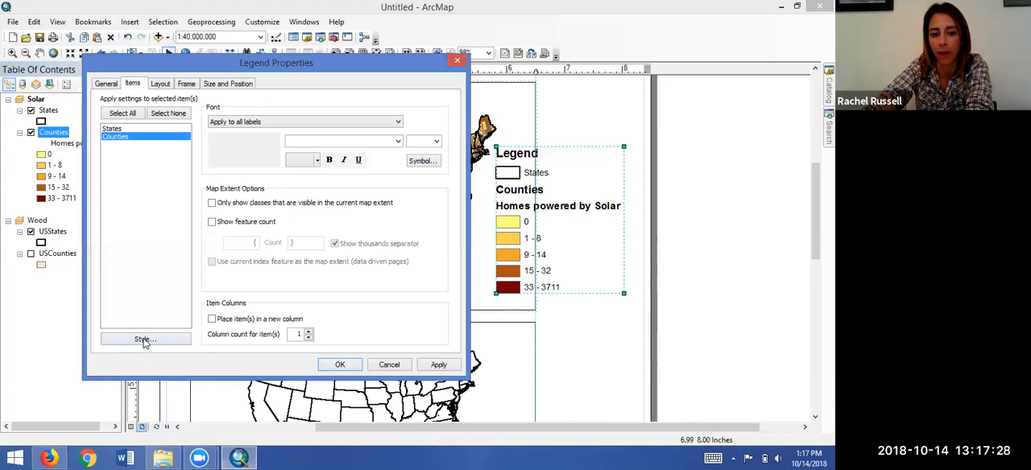
# Give the Counties legend item the horizontal heading-and-labels style, dropping the layer name
pyautogui.click(145, 339)
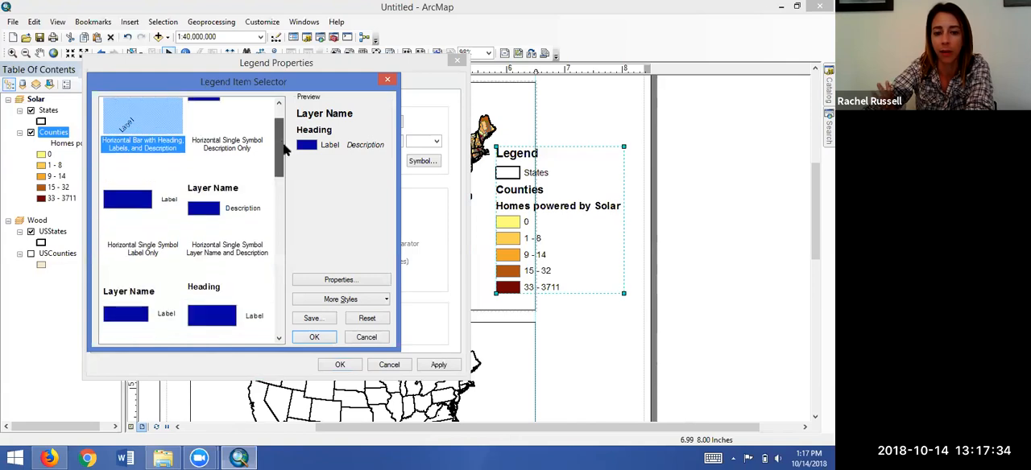
pyautogui.scroll(-3)
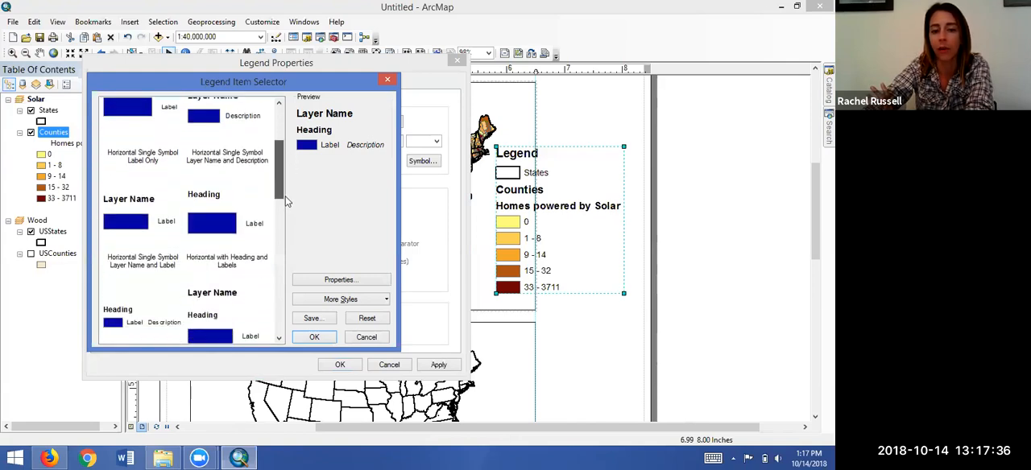
pyautogui.scroll(-3)
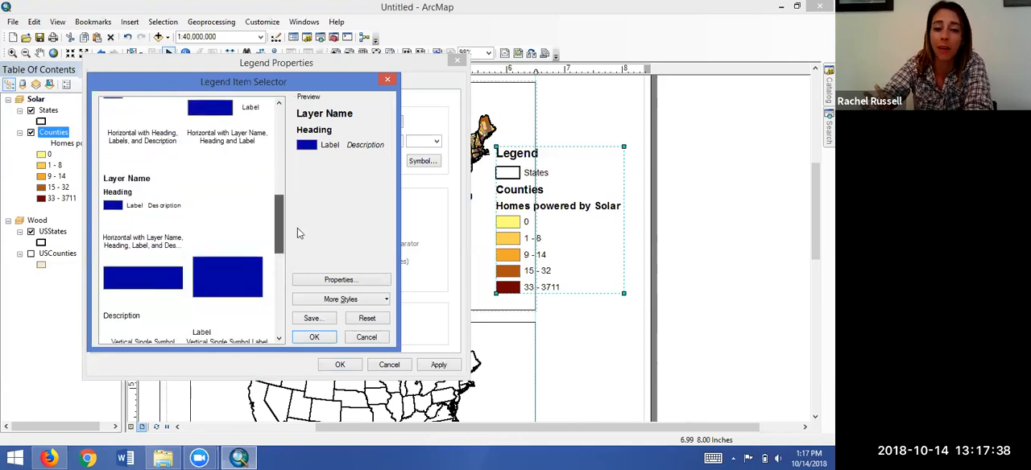
pyautogui.scroll(-3)
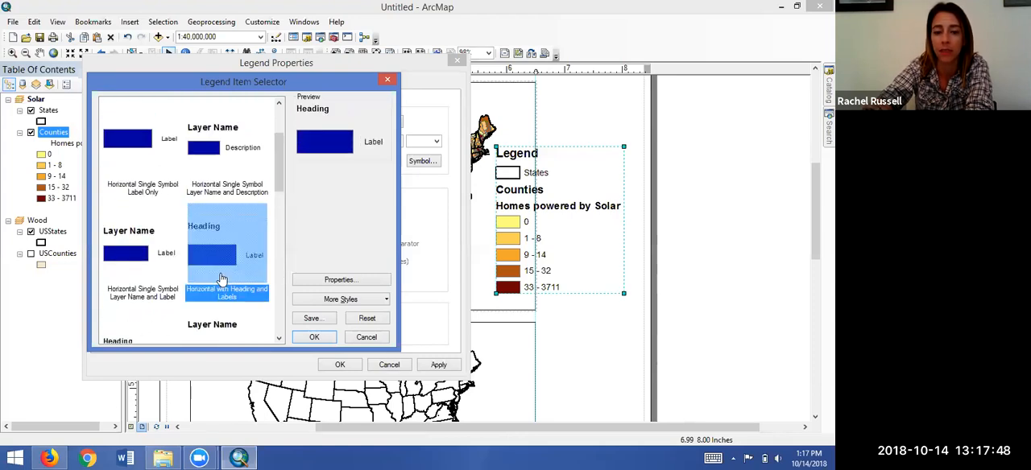
pyautogui.moveTo(165, 266)
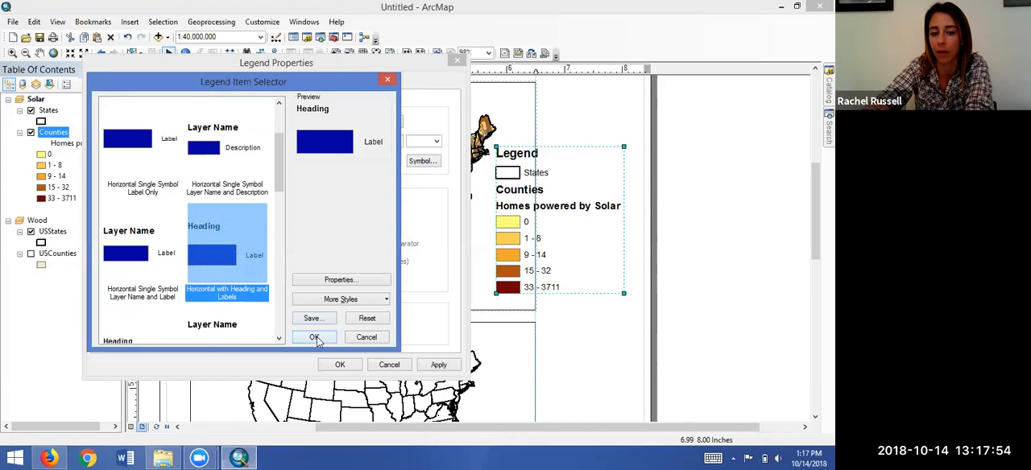
pyautogui.click(314, 337)
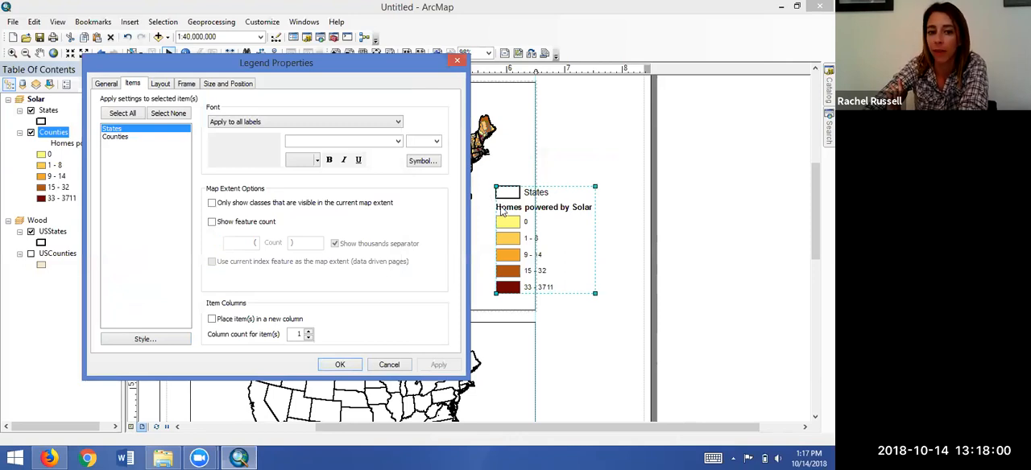
pyautogui.moveTo(253, 163)
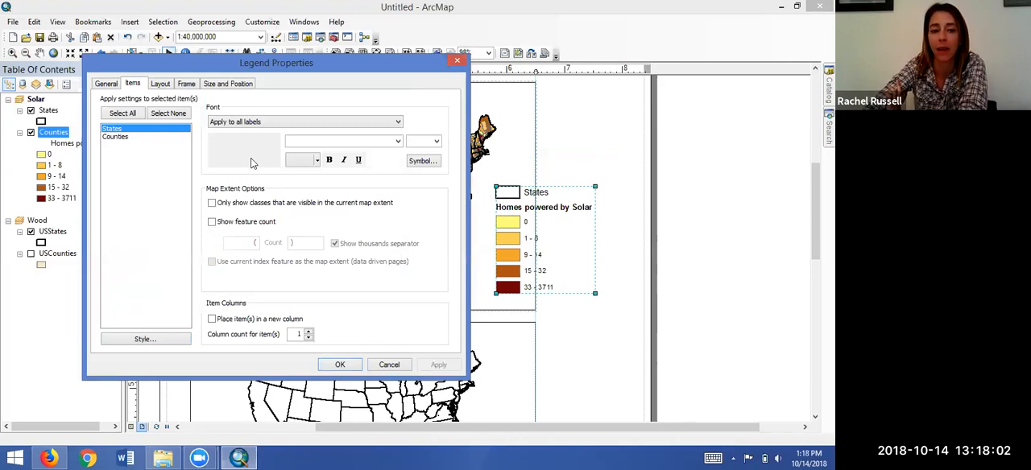
# Select Counties in the legend items and open its style's Properties
pyautogui.click(115, 136)
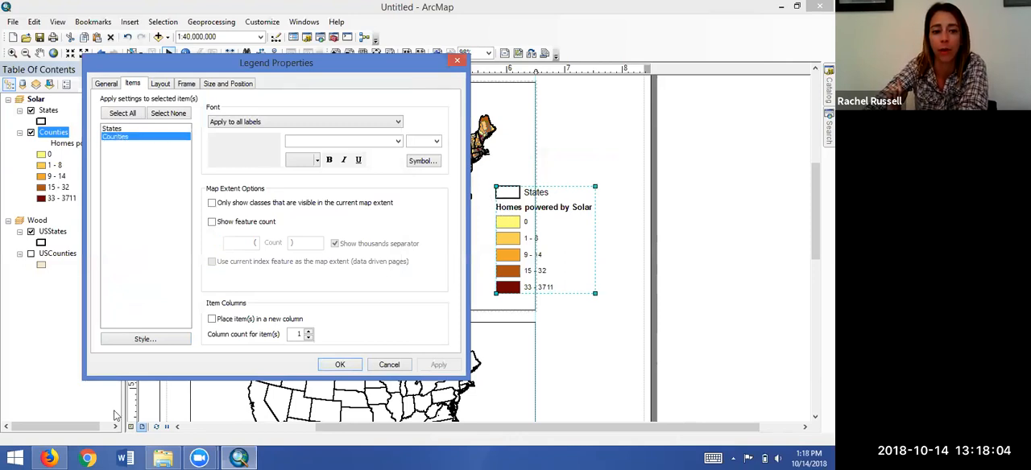
pyautogui.click(145, 338)
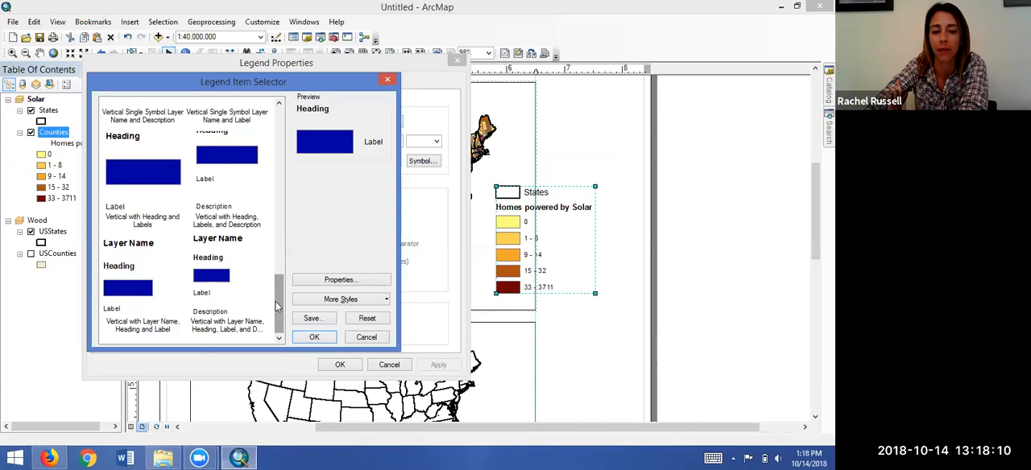
pyautogui.click(339, 279)
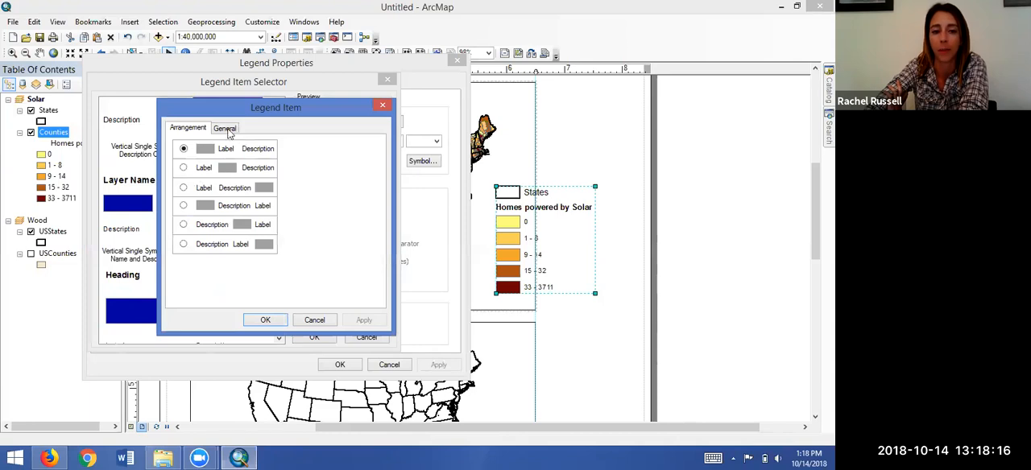
# Review the Counties item's General options, then cancel both style windows unchanged
pyautogui.click(225, 128)
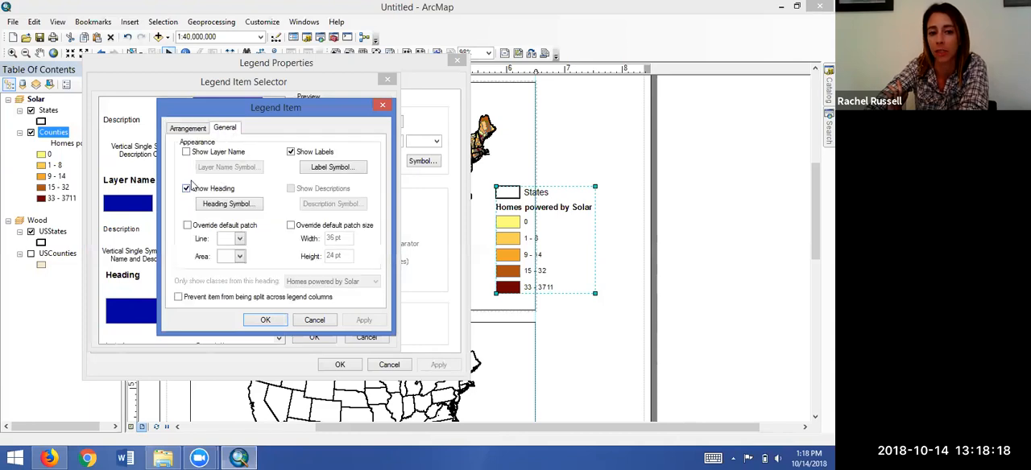
pyautogui.click(187, 151)
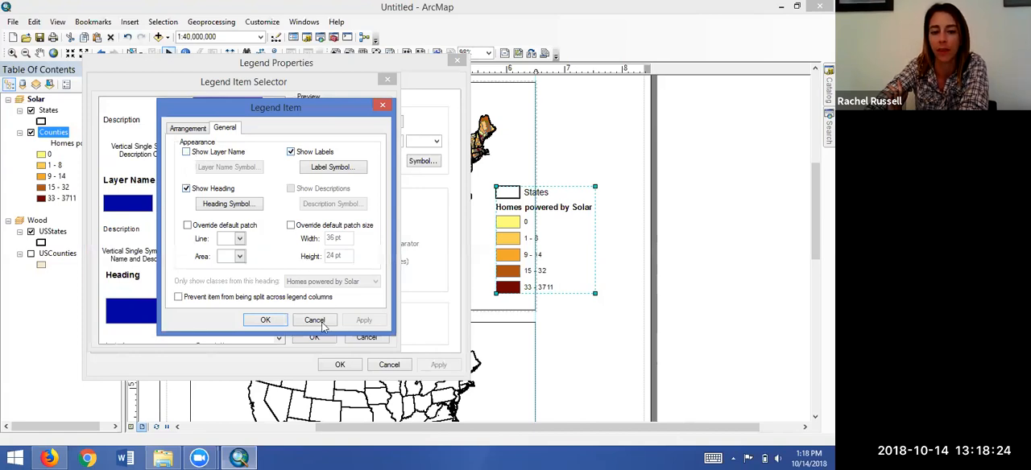
pyautogui.click(314, 319)
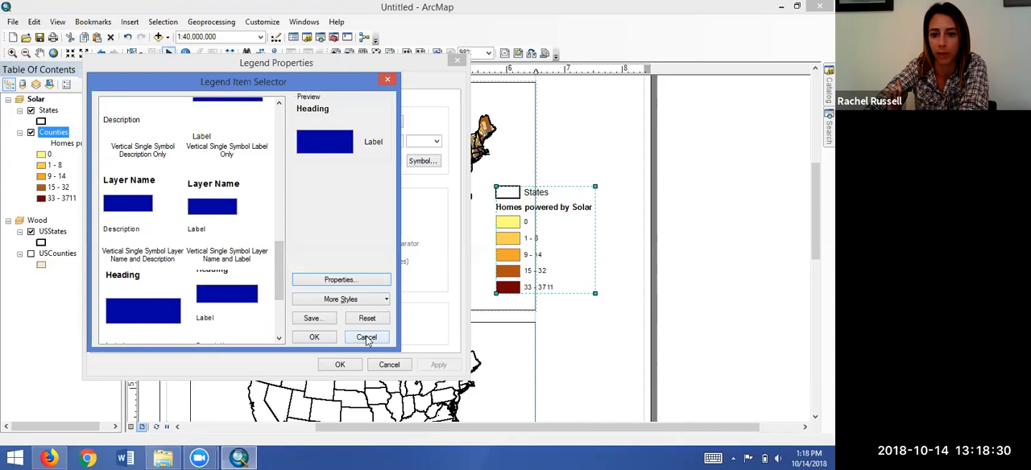
pyautogui.click(366, 337)
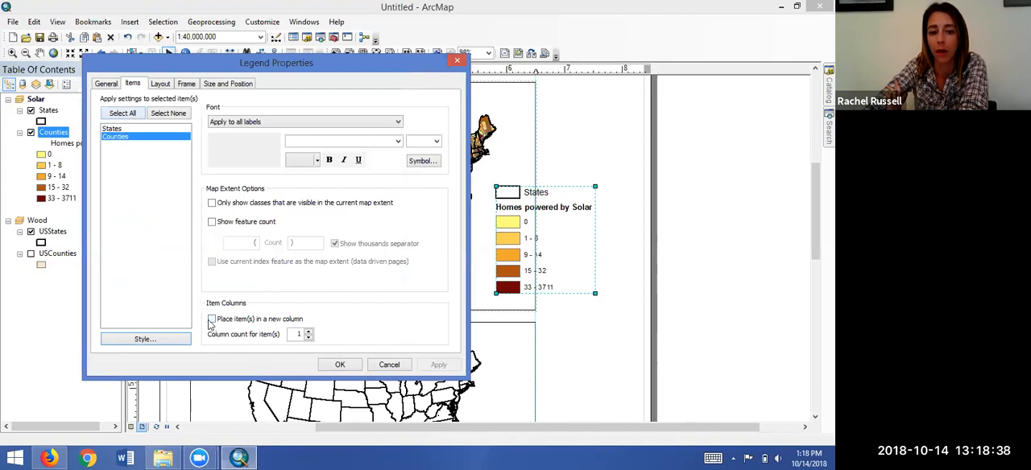
# Enable 'Place item(s) in a new column' for Counties, apply, and confirm
pyautogui.click(212, 319)
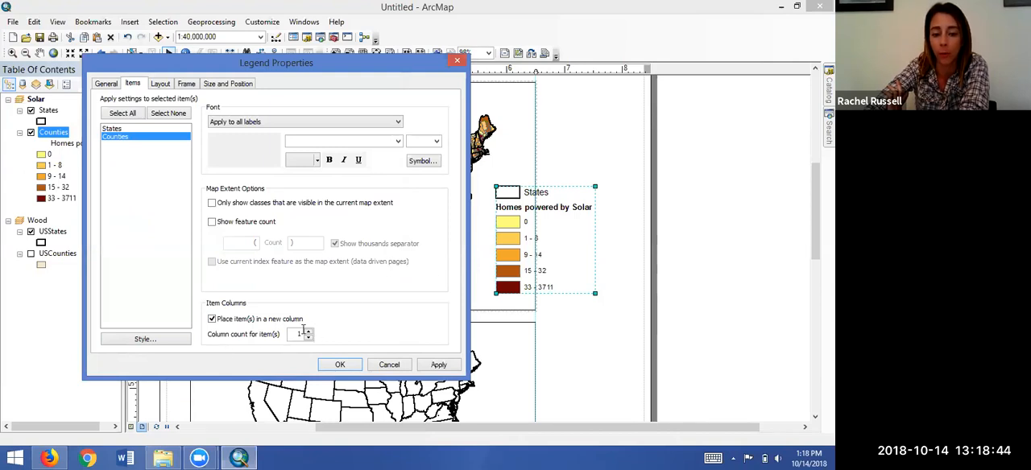
pyautogui.click(308, 332)
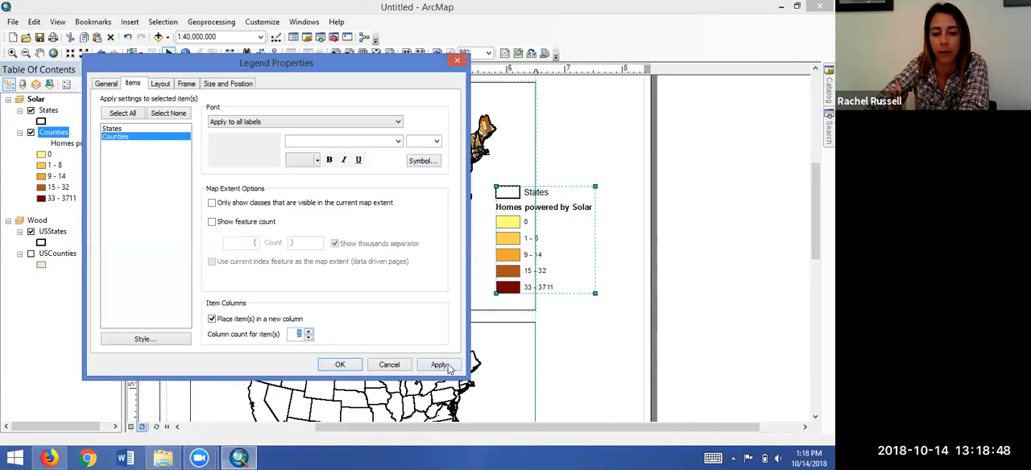
pyautogui.click(439, 364)
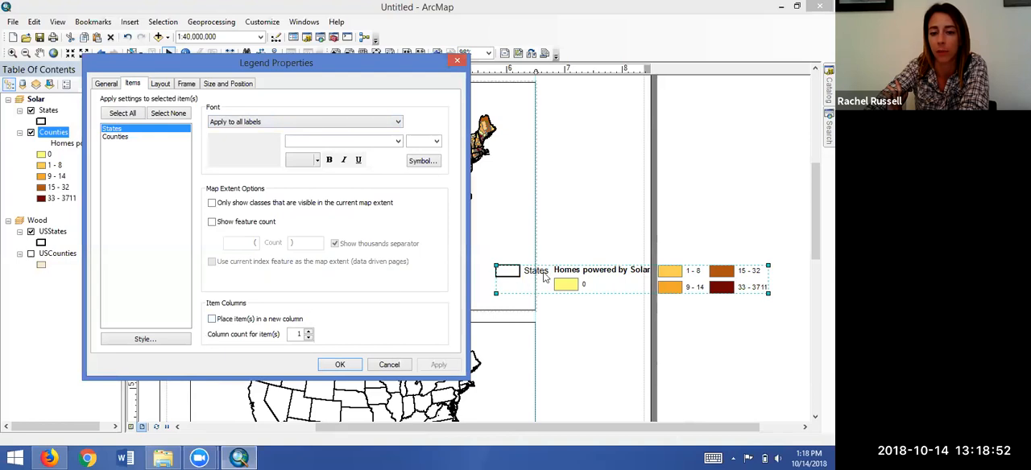
pyautogui.moveTo(589, 288)
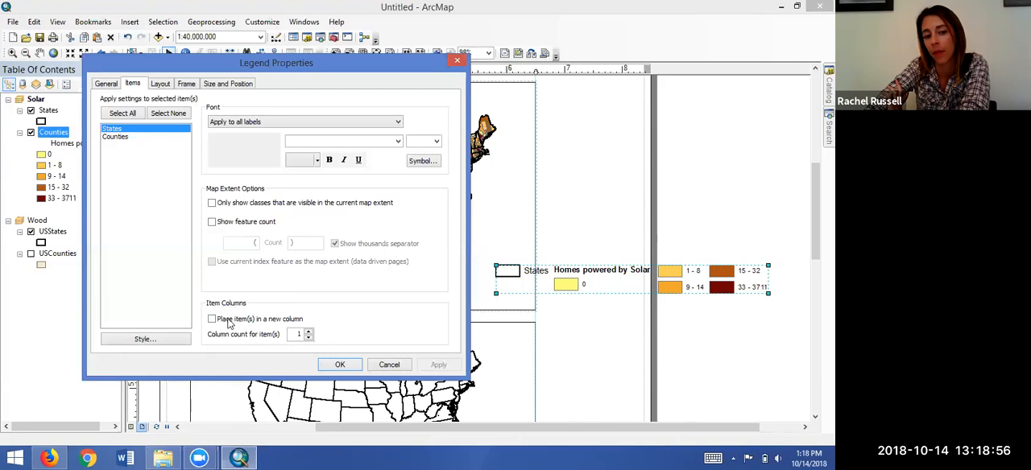
pyautogui.moveTo(291, 349)
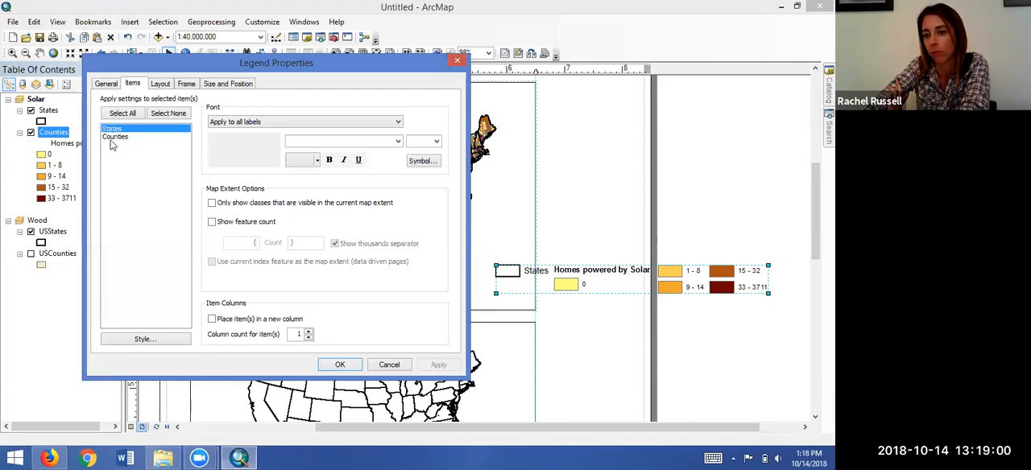
pyautogui.moveTo(161, 143)
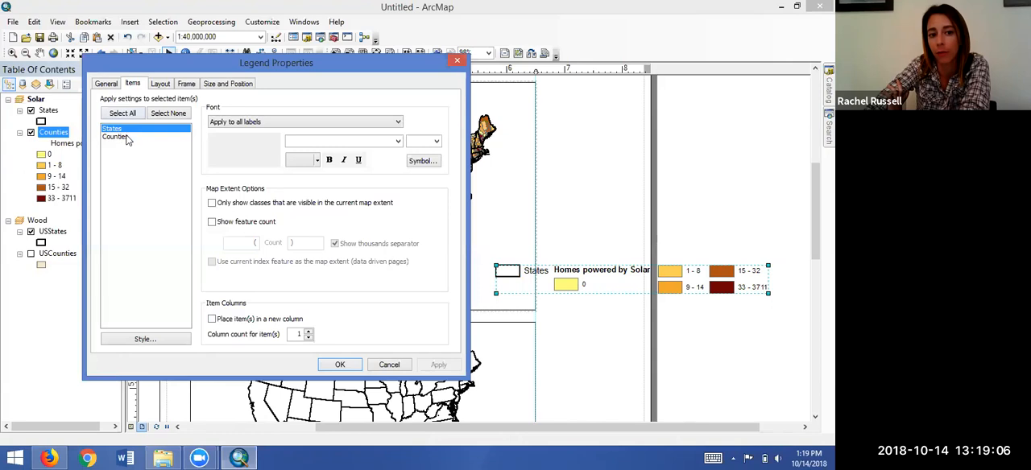
pyautogui.click(212, 319)
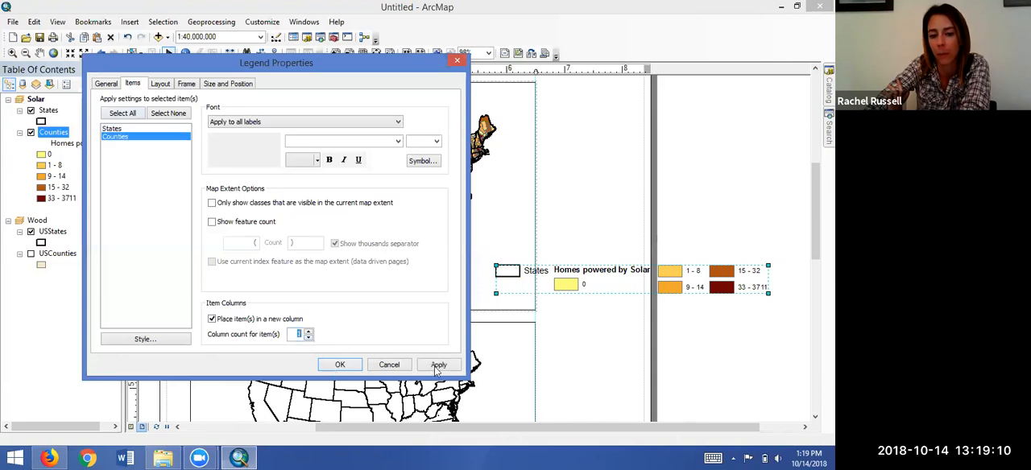
pyautogui.click(438, 364)
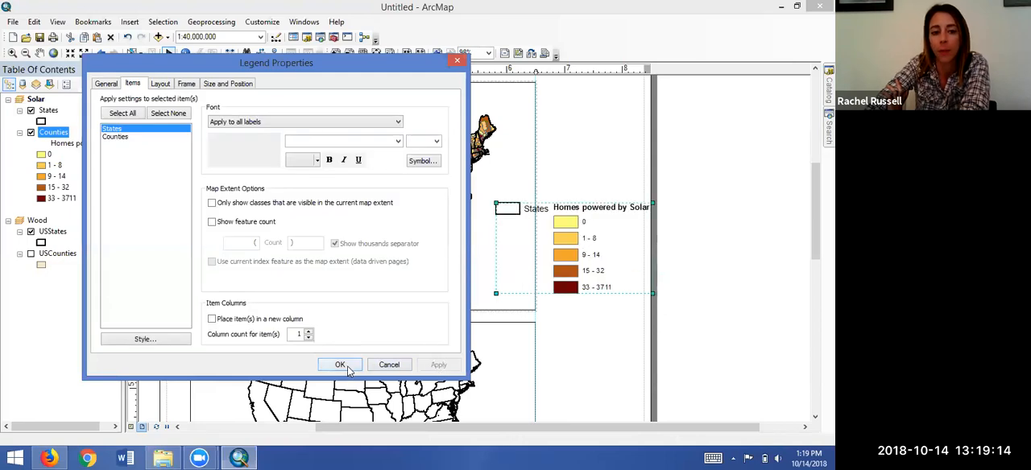
pyautogui.click(339, 364)
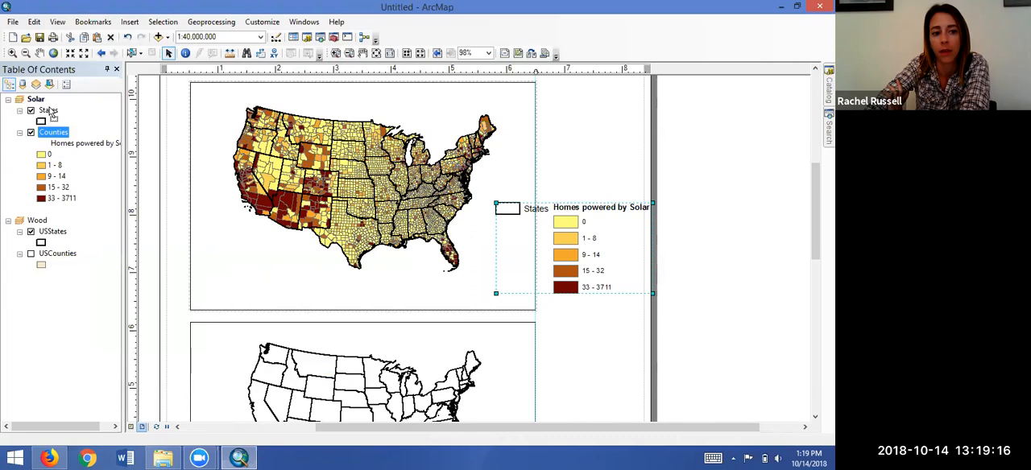
# Move the States layer below Counties and reopen Legend Properties
pyautogui.click(30, 110)
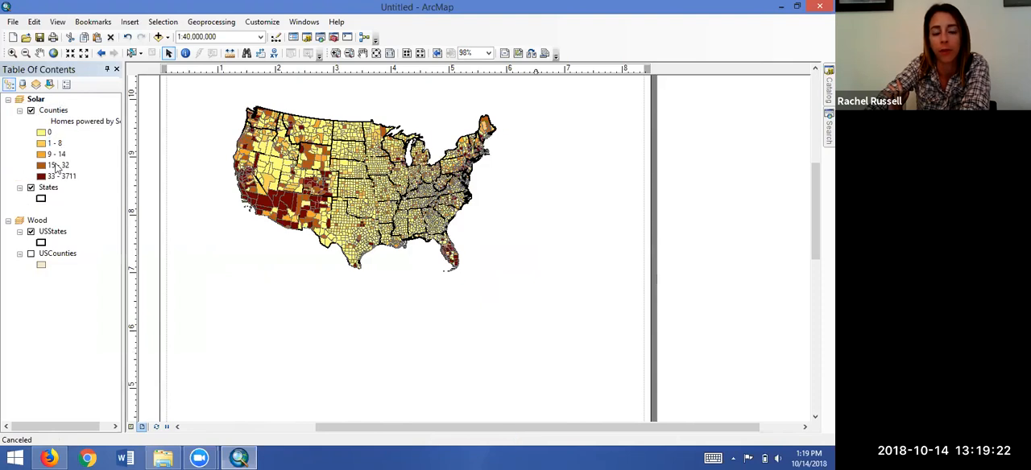
pyautogui.click(48, 187)
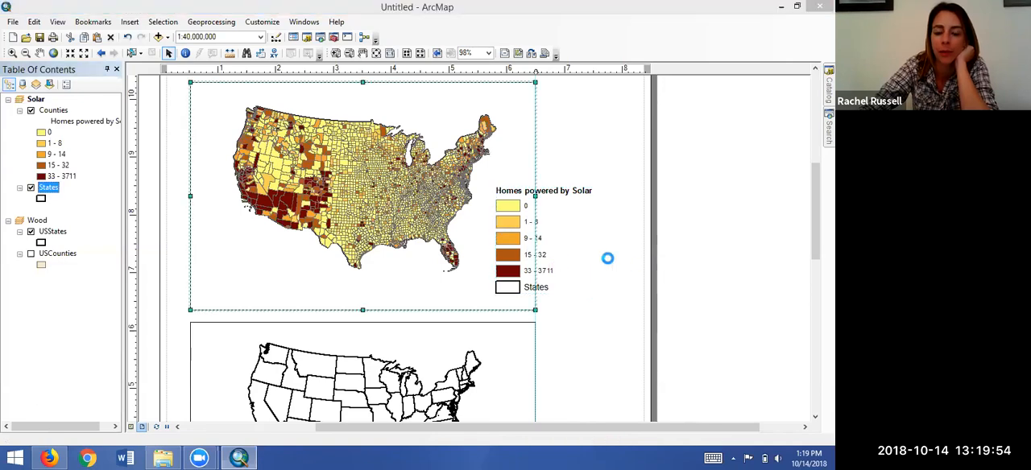
pyautogui.moveTo(550, 210)
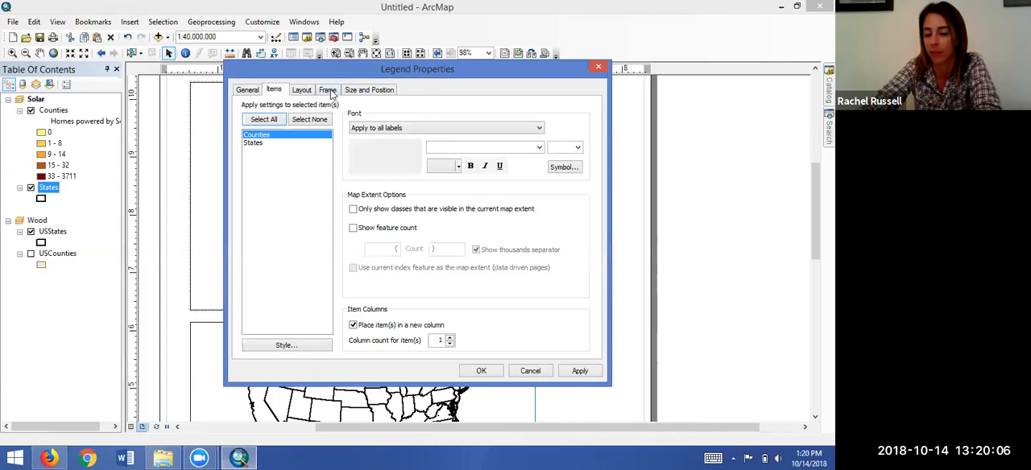
# Give the legend frame a solid black border and a Grey 10% background
pyautogui.click(327, 90)
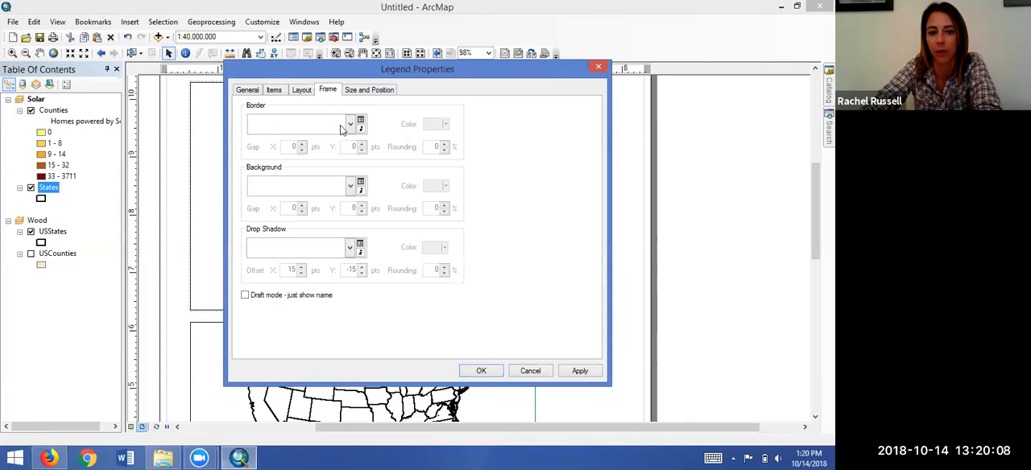
pyautogui.click(349, 125)
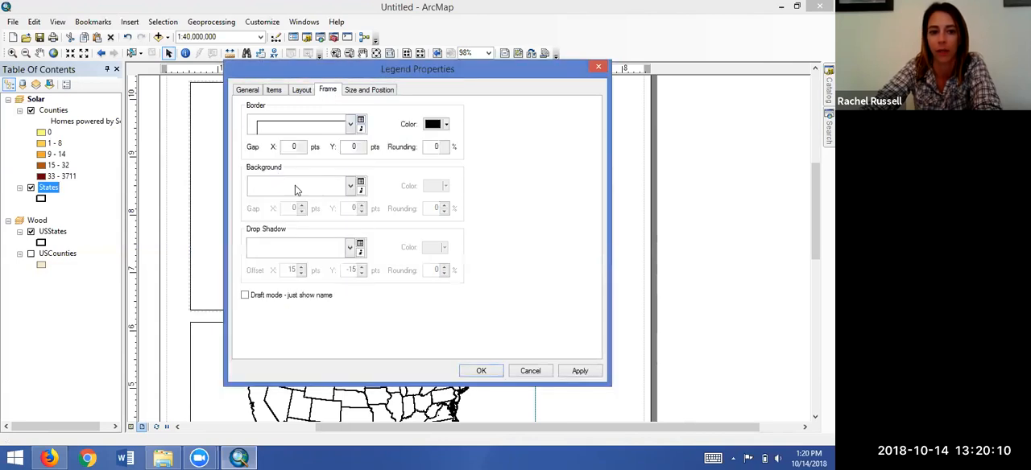
pyautogui.click(350, 186)
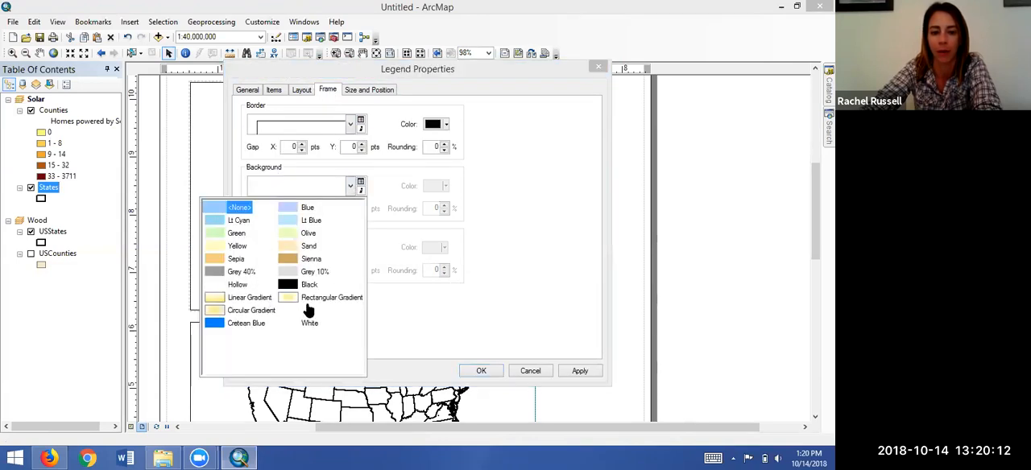
pyautogui.click(239, 207)
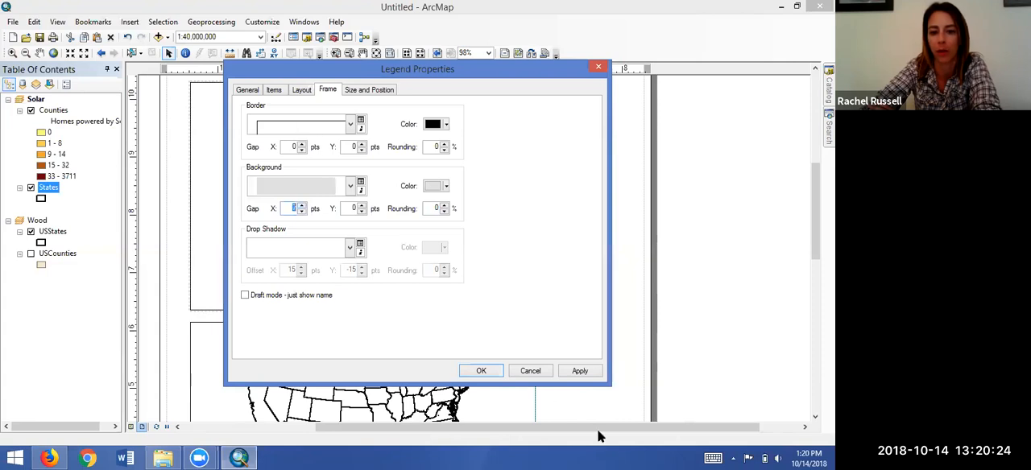
pyautogui.moveTo(582, 353)
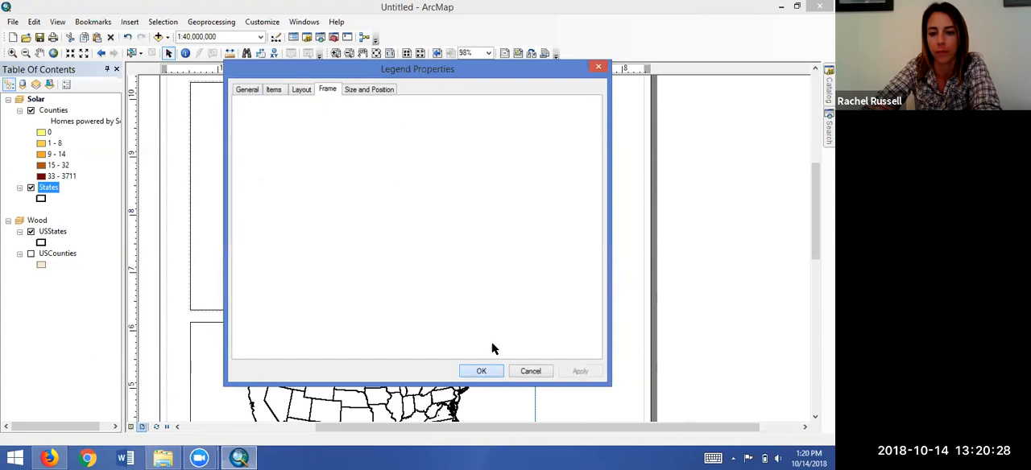
pyautogui.click(480, 371)
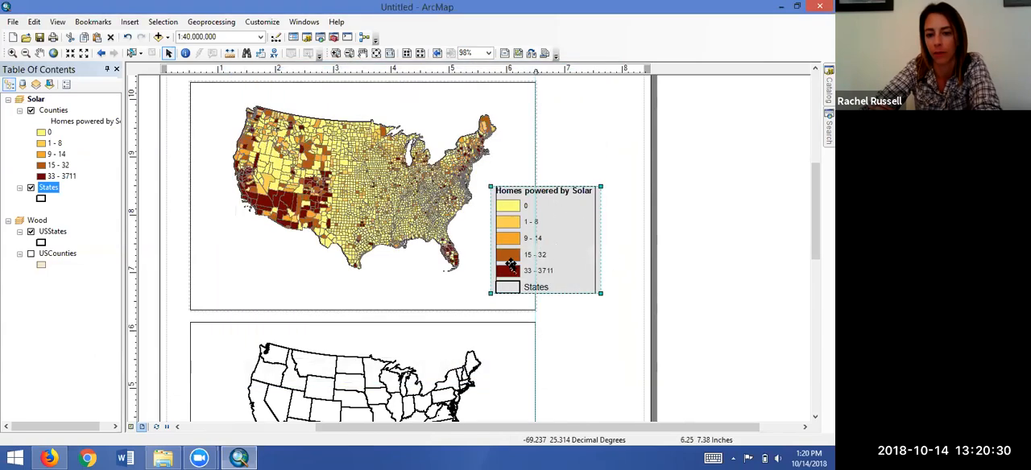
pyautogui.moveTo(497, 201)
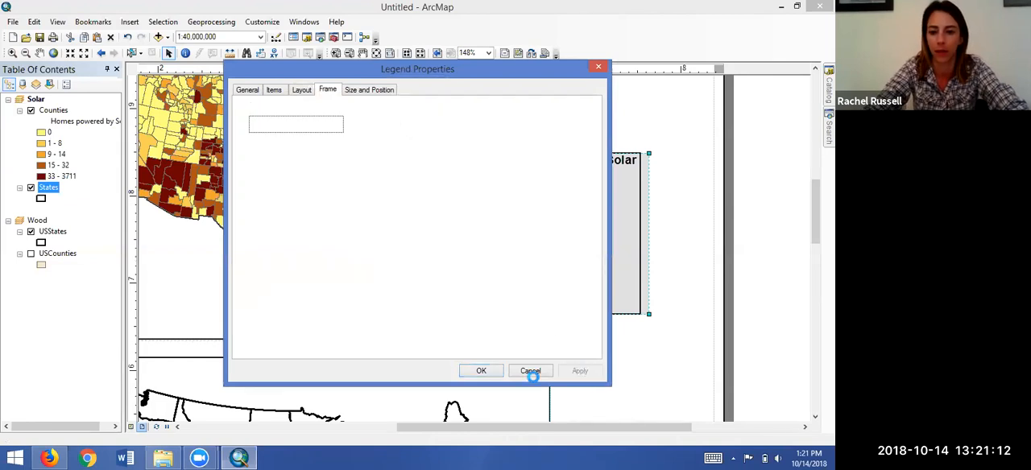
# Adjust the legend frame's border gap toward 4 pts X and 2 pts Y
pyautogui.click(327, 89)
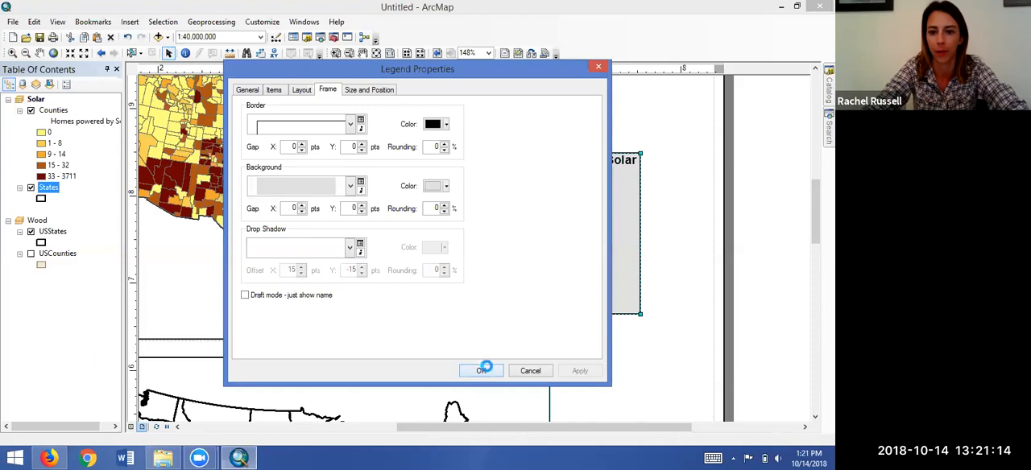
pyautogui.click(481, 370)
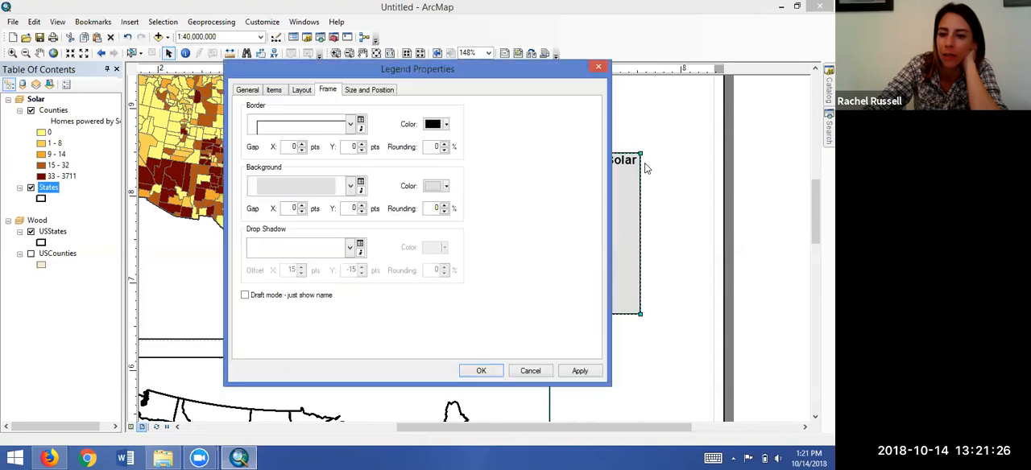
pyautogui.moveTo(297, 208)
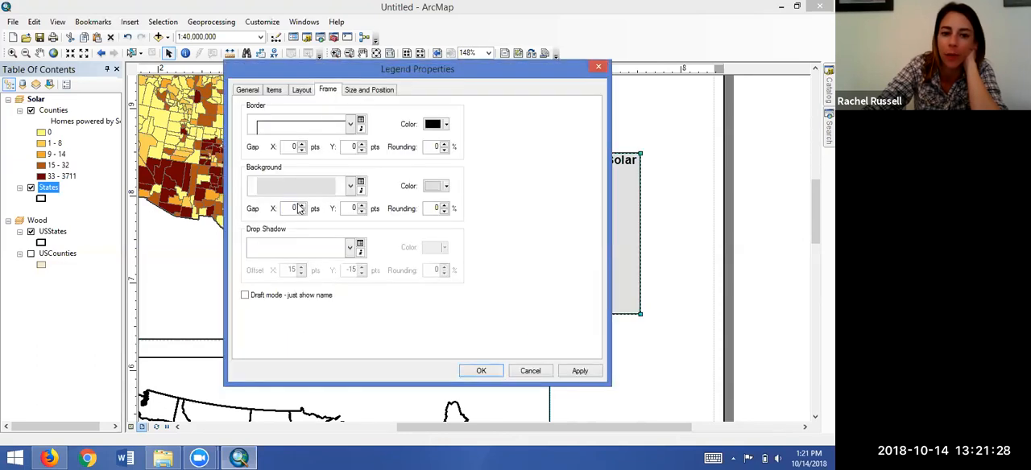
pyautogui.moveTo(284, 137)
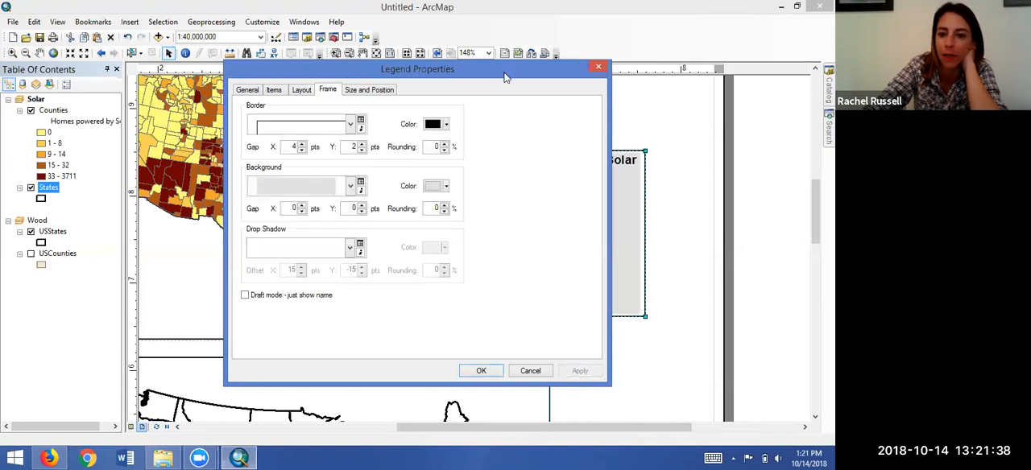
# Set 3 pt background gaps and a 4 pt vertical border gap, then apply
pyautogui.moveTo(417, 68); pyautogui.dragTo(293, 62)
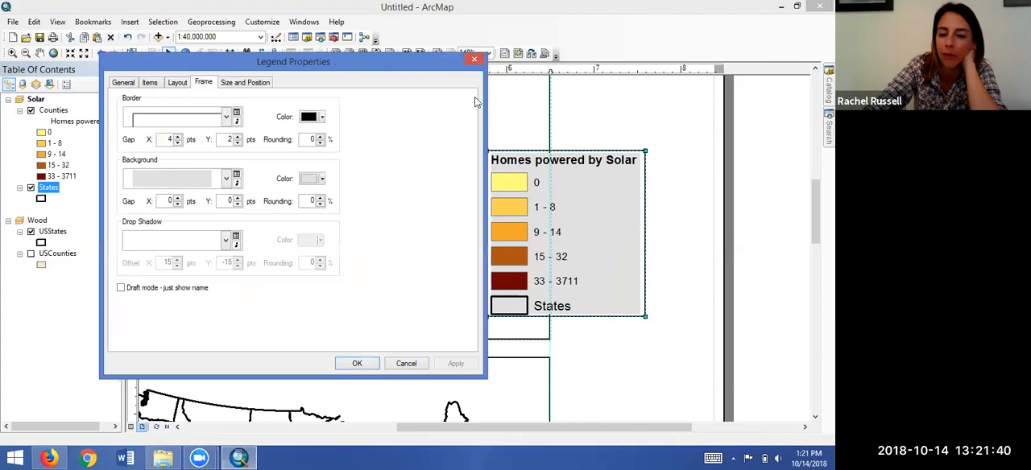
pyautogui.moveTo(293, 62); pyautogui.dragTo(225, 63)
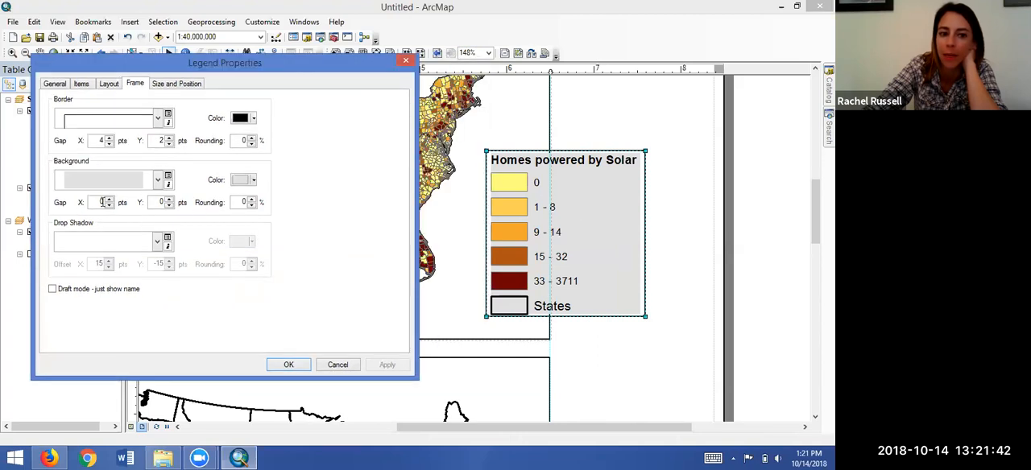
pyautogui.click(109, 198)
pyautogui.write('3')
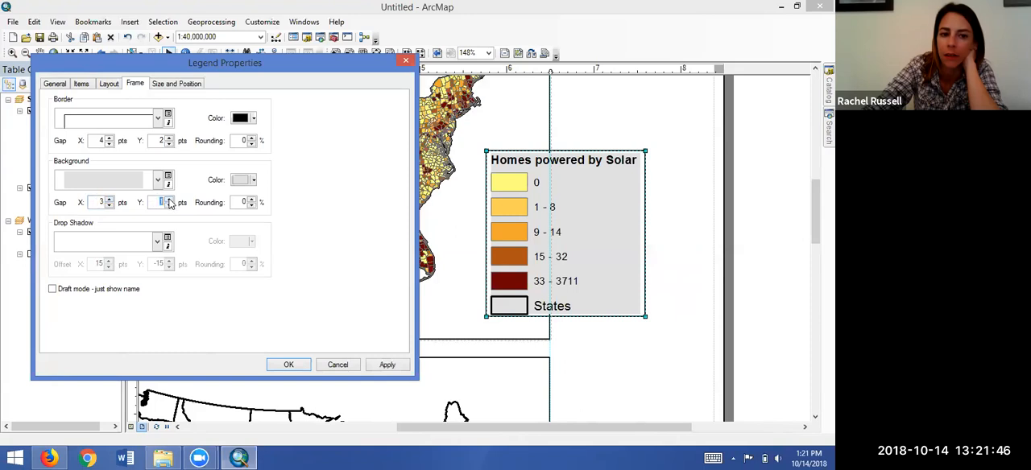
pyautogui.click(386, 364)
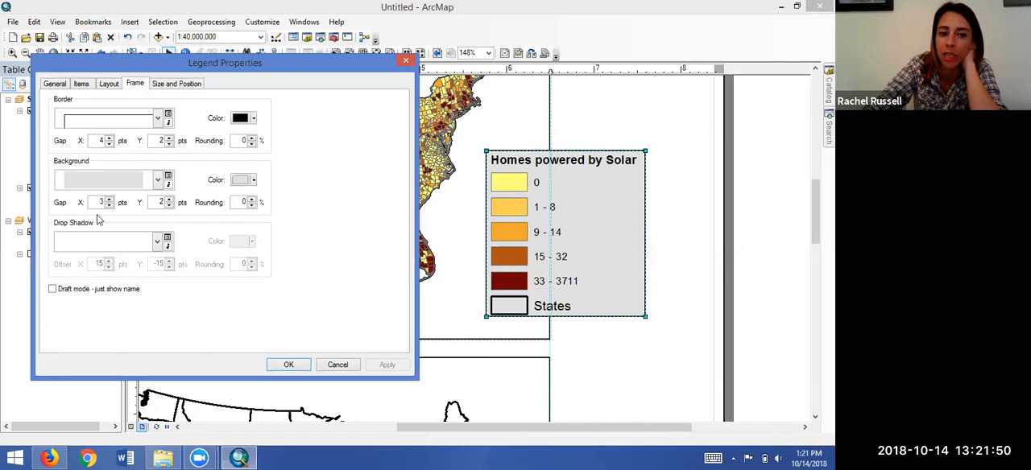
pyautogui.moveTo(609, 159)
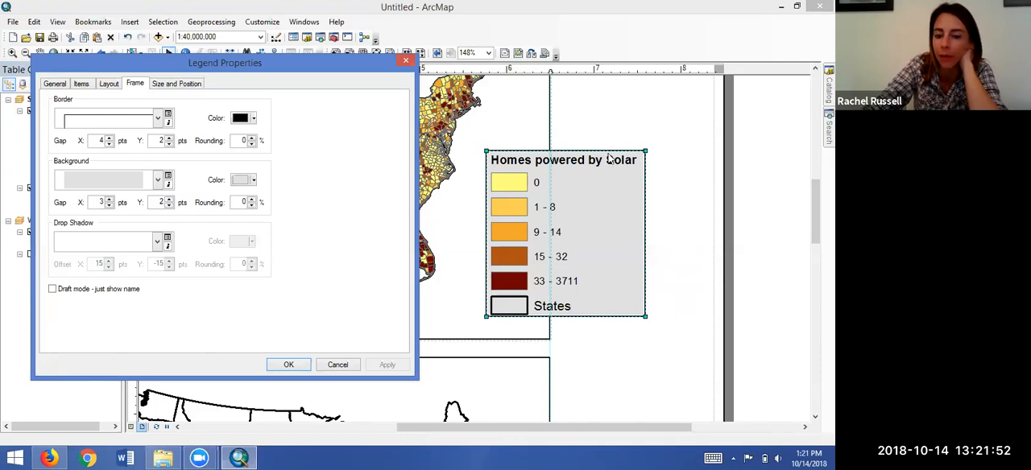
pyautogui.moveTo(566, 314)
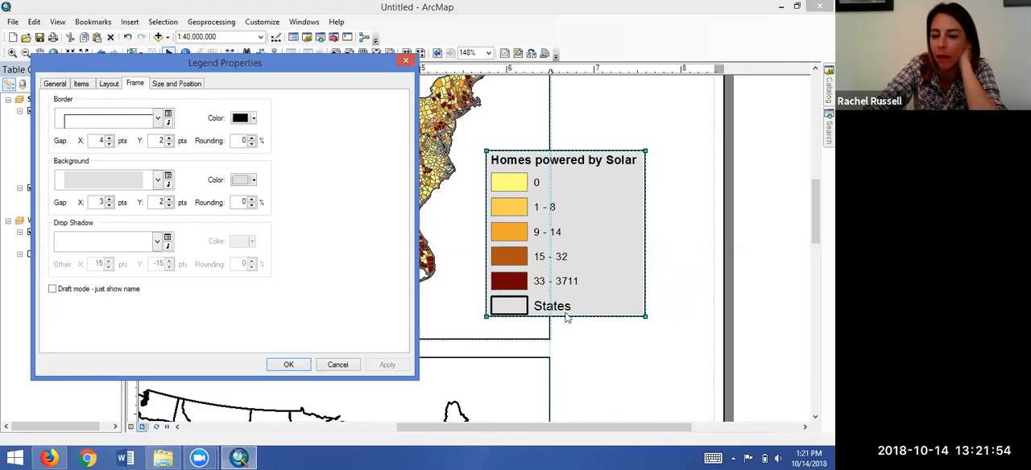
pyautogui.moveTo(520, 338)
pyautogui.write('0')
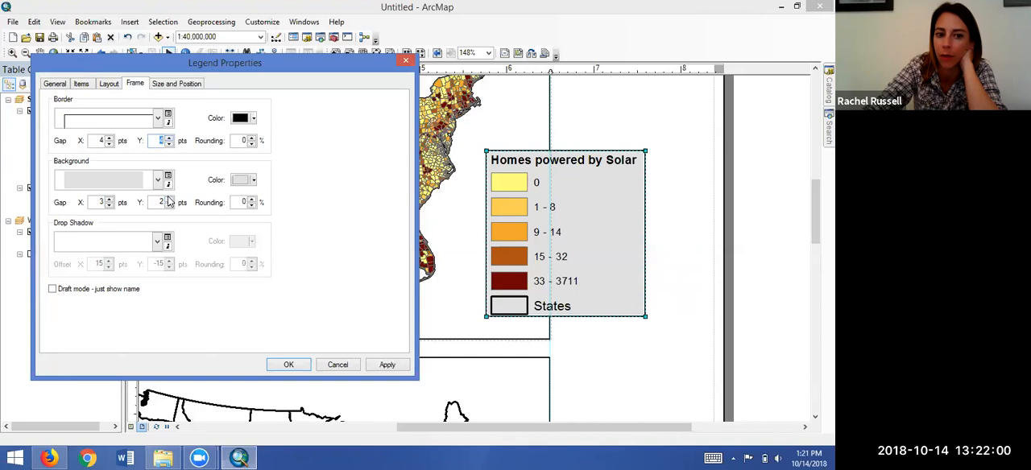
pyautogui.click(387, 365)
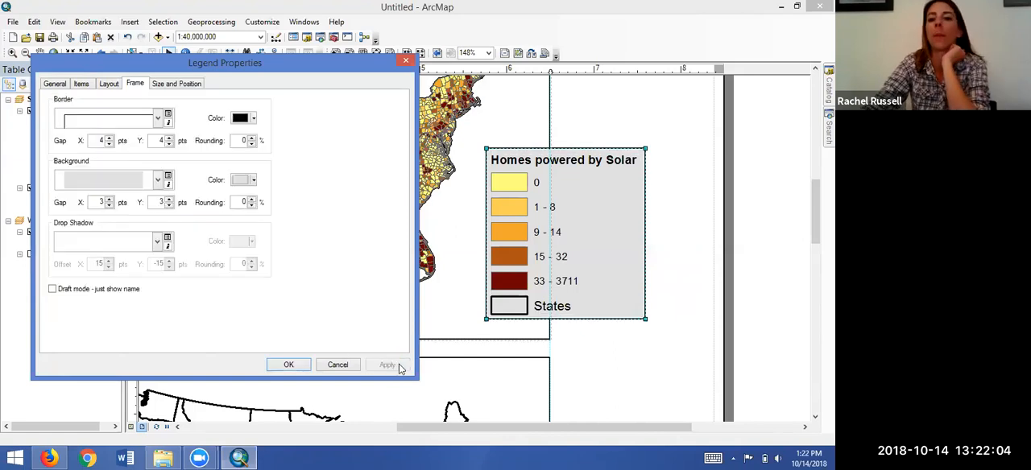
pyautogui.moveTo(387, 364)
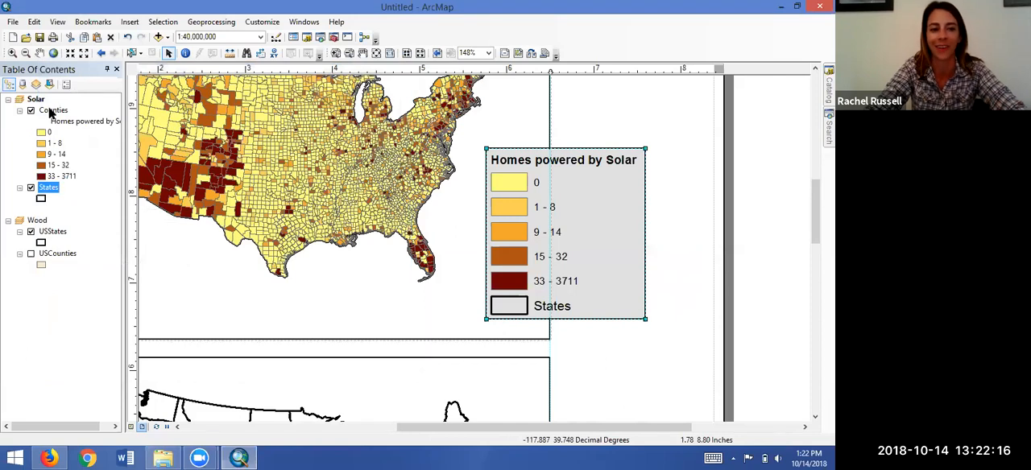
# Turn on thousands separators in Counties class labels, making the top class 33 - 3,711
pyautogui.rightClick(53, 111)
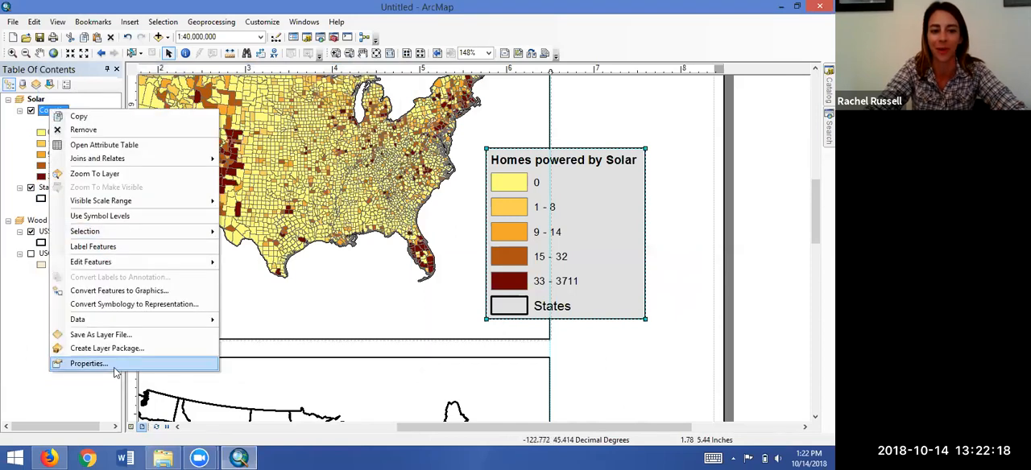
pyautogui.click(88, 363)
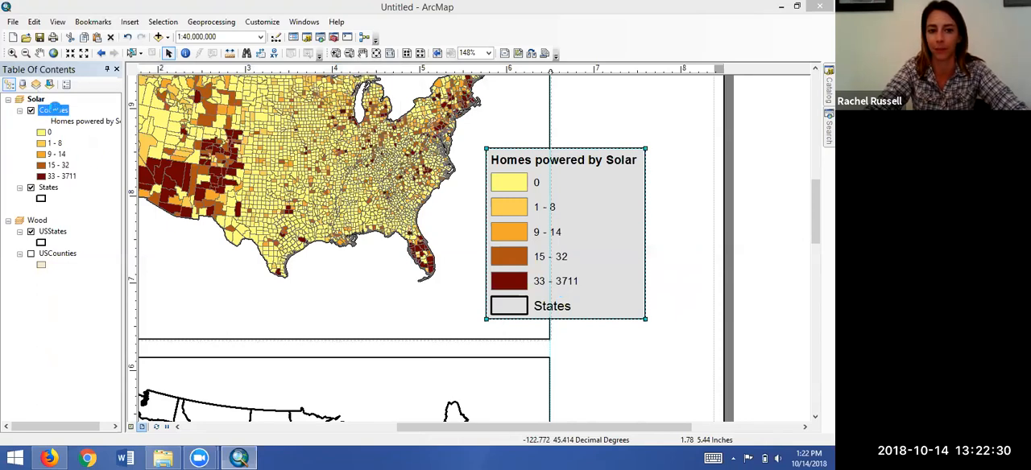
pyautogui.doubleClick(54, 109)
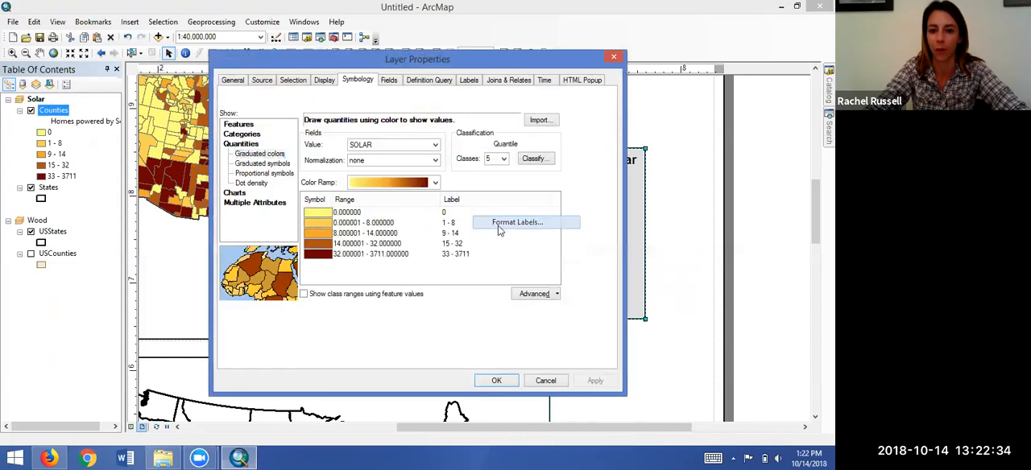
pyautogui.click(516, 222)
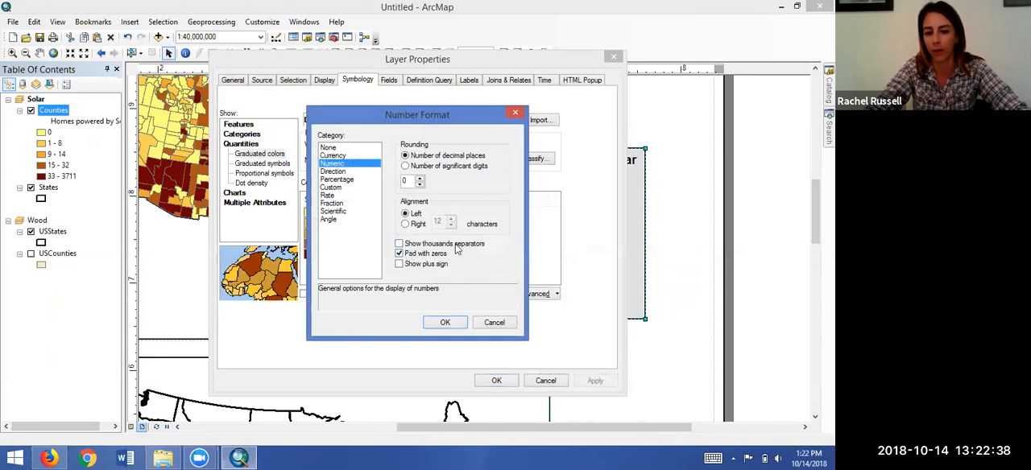
pyautogui.click(399, 243)
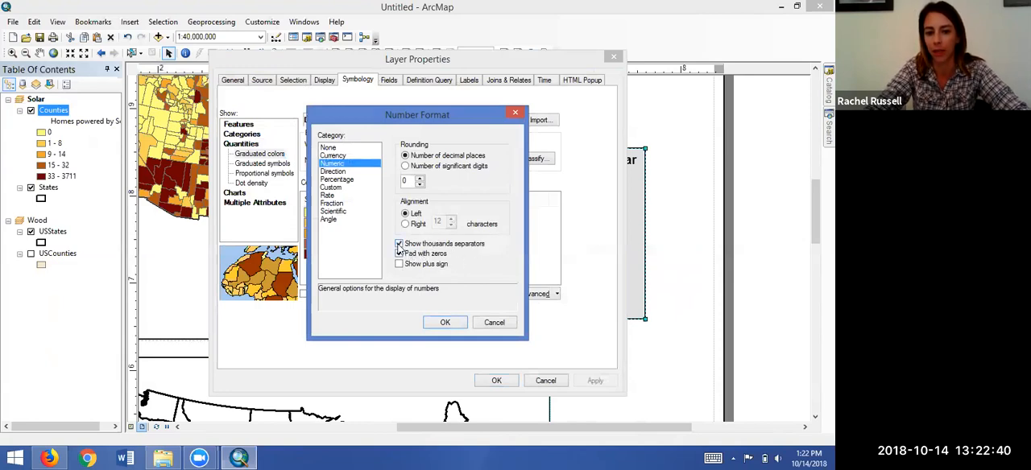
pyautogui.click(445, 322)
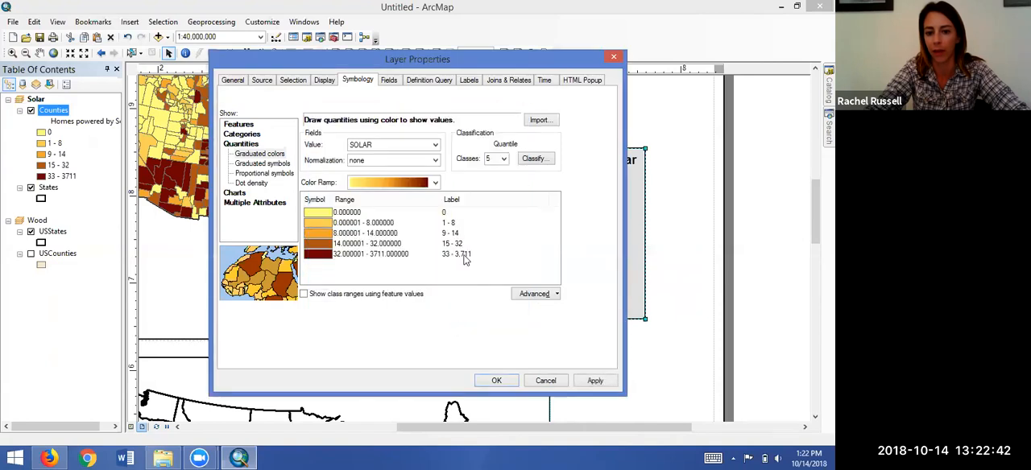
pyautogui.moveTo(461, 265)
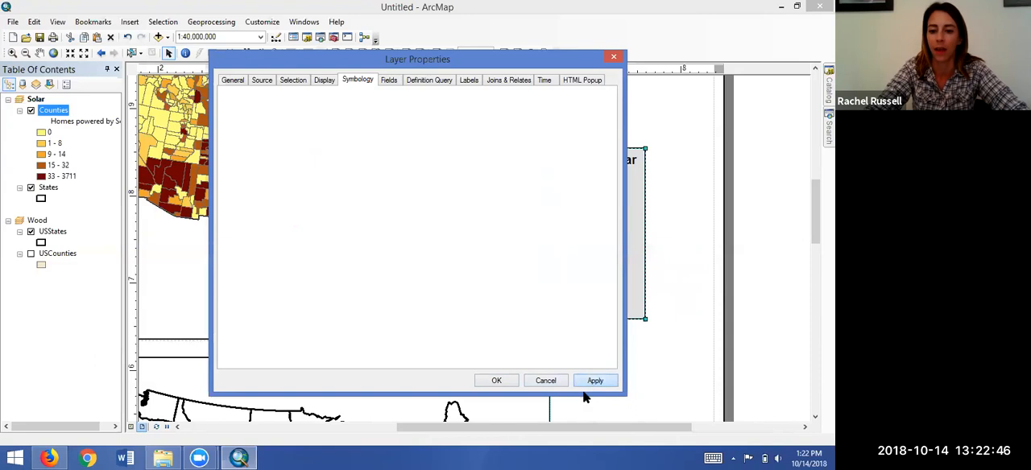
pyautogui.click(546, 380)
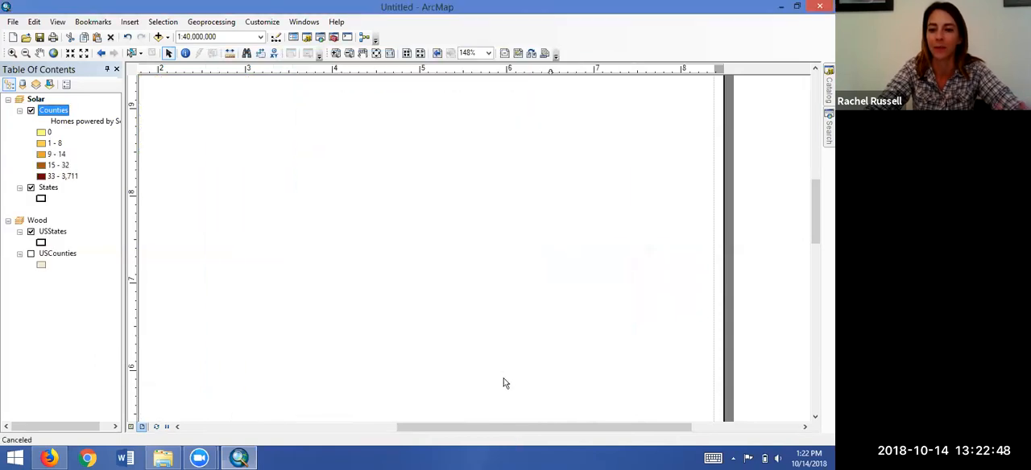